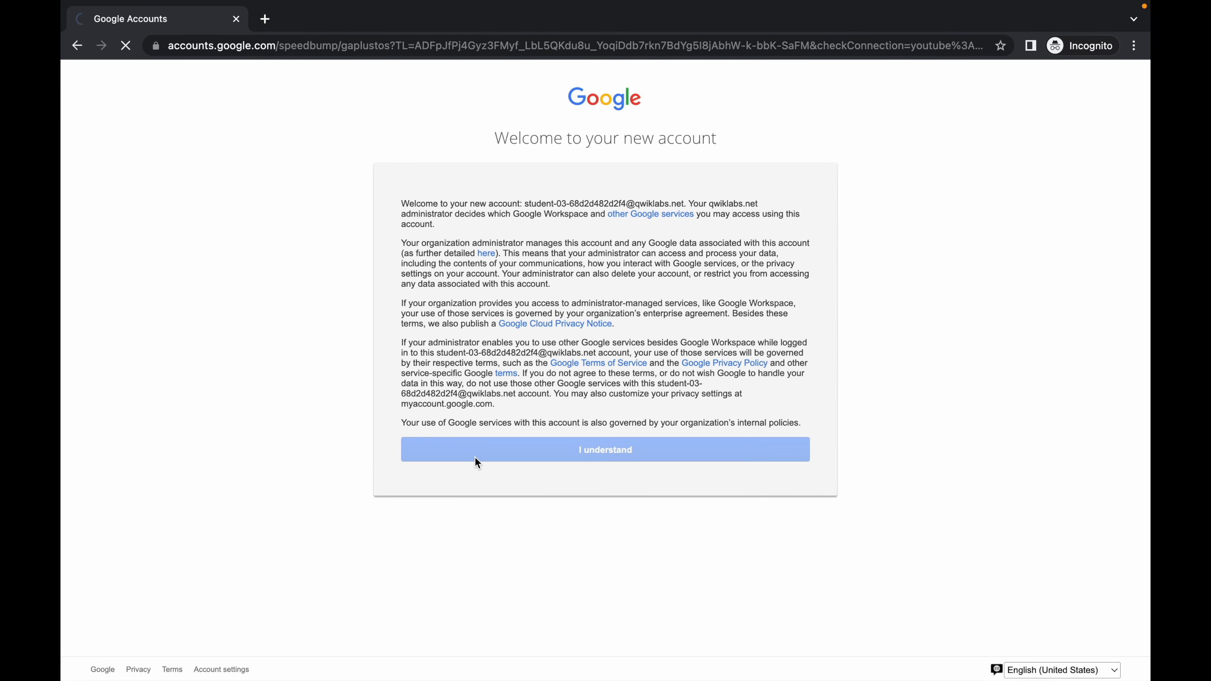
- Accept the new account notice and jump to the Task 10 JSON file instructions
click(605, 449)
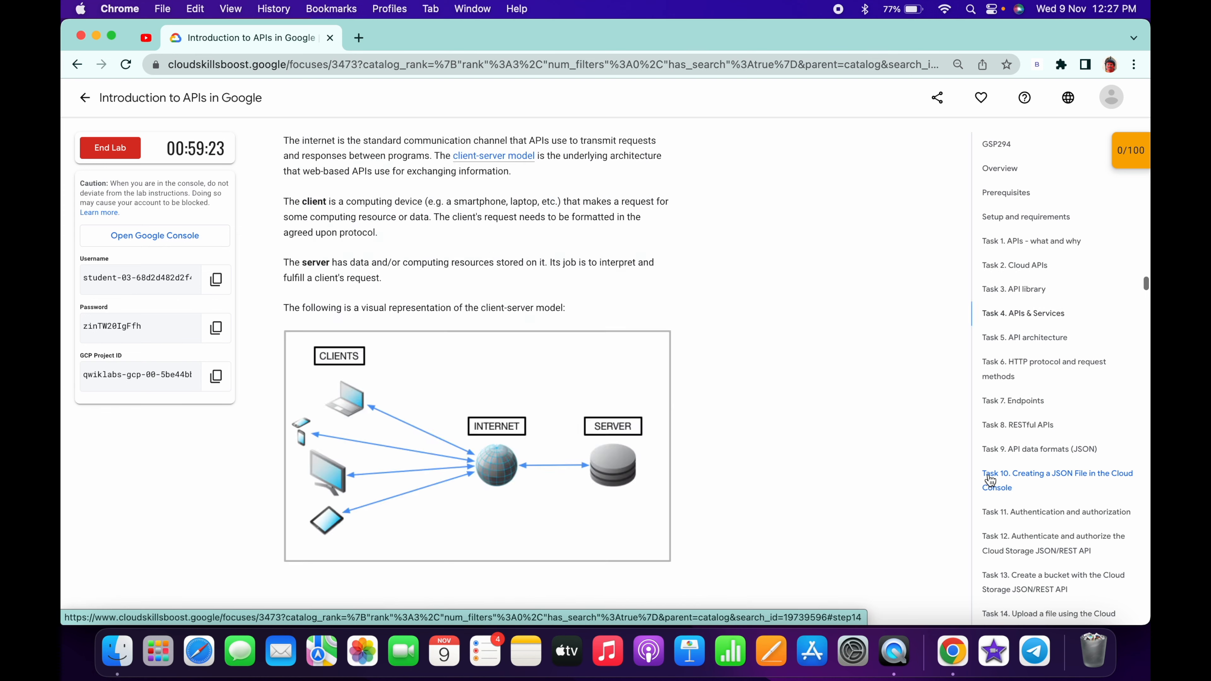
click(1057, 473)
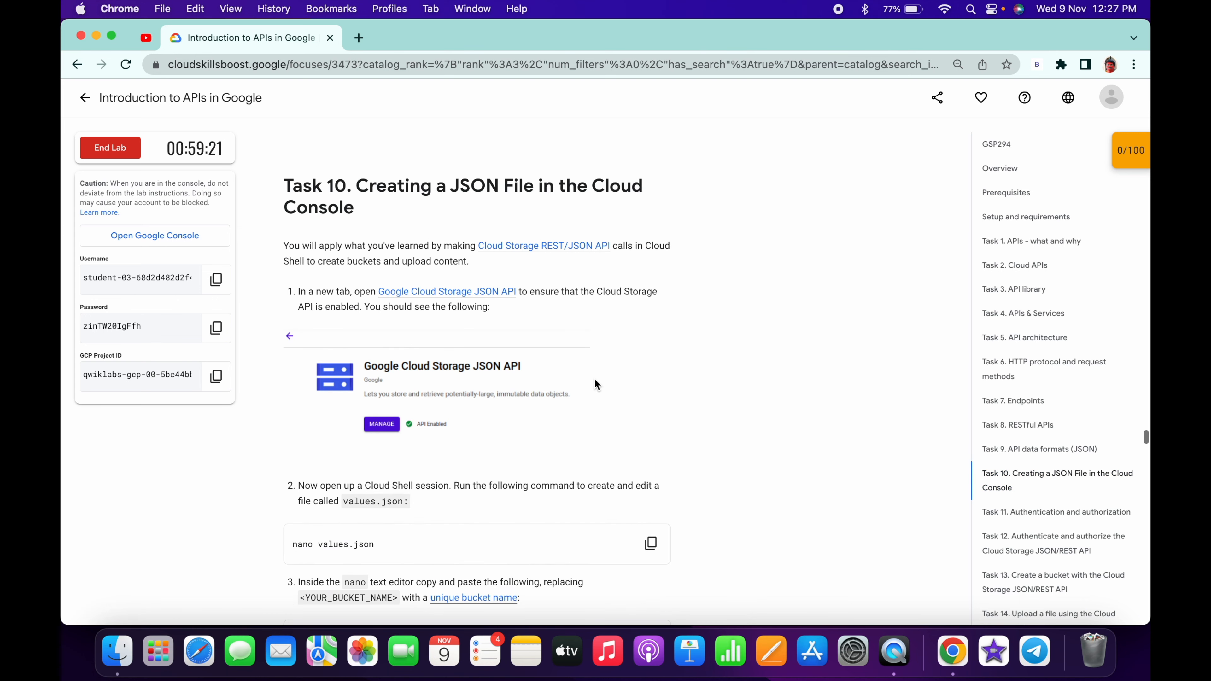
scroll(down, 3)
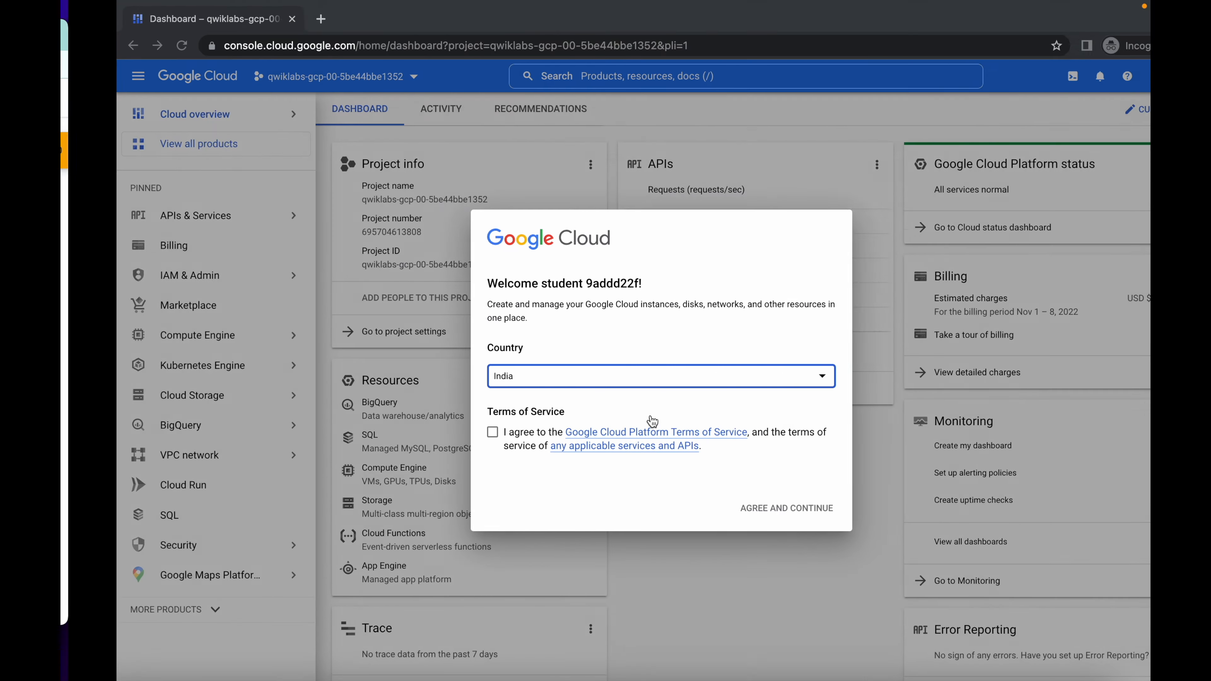
- Agree to the Google Cloud terms of service and launch a Cloud Shell session
click(492, 431)
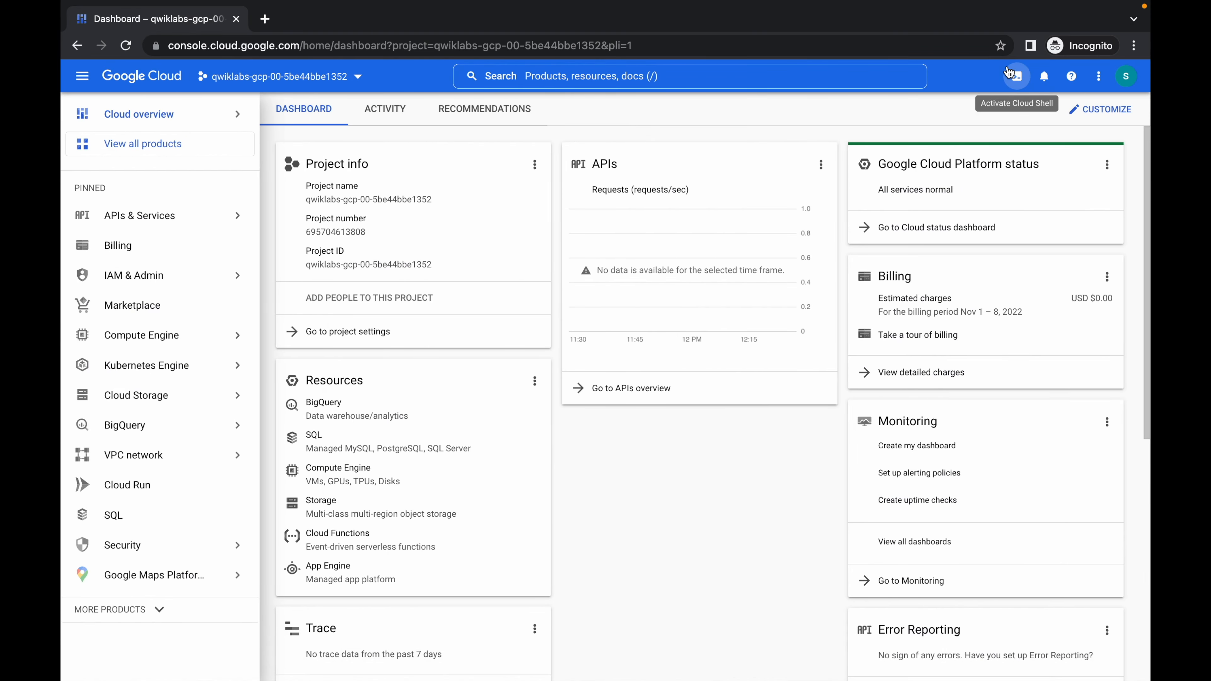
click(1015, 76)
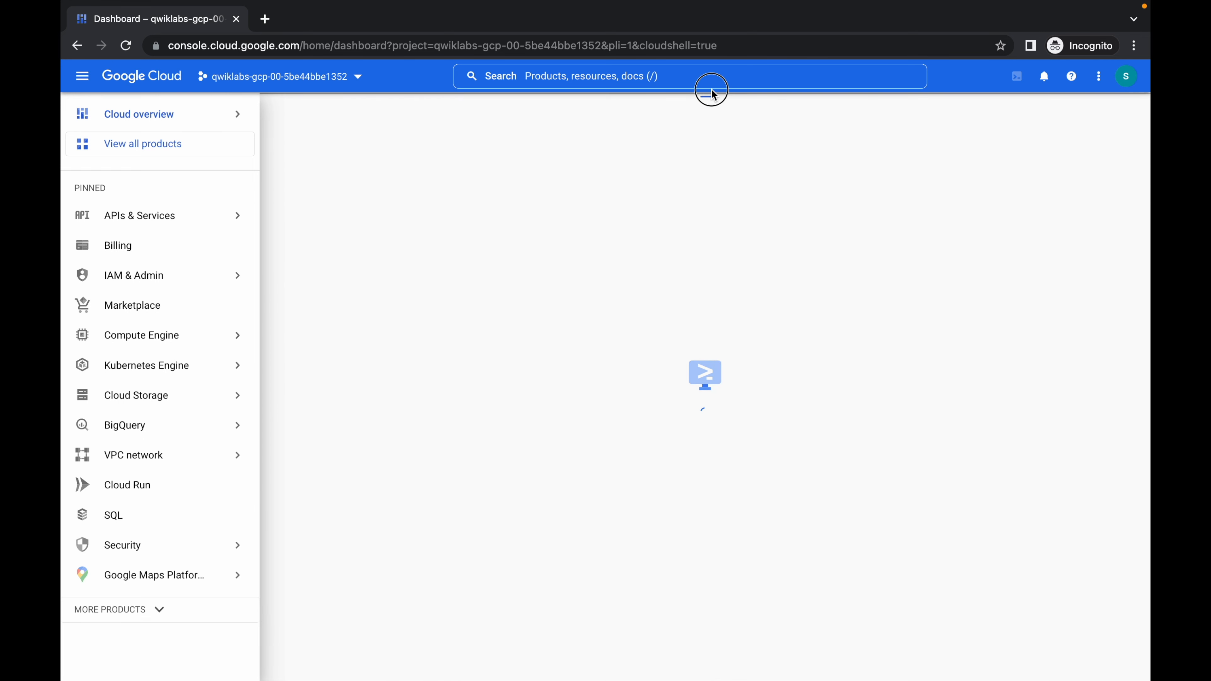
click(707, 89)
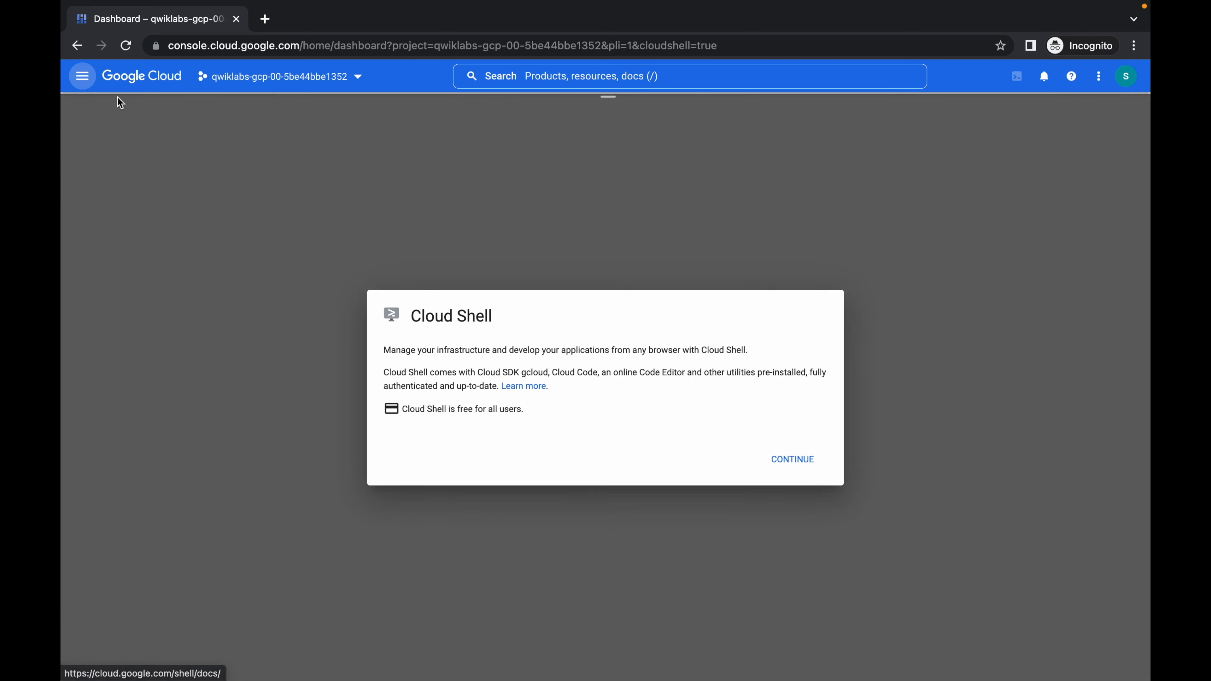
click(791, 459)
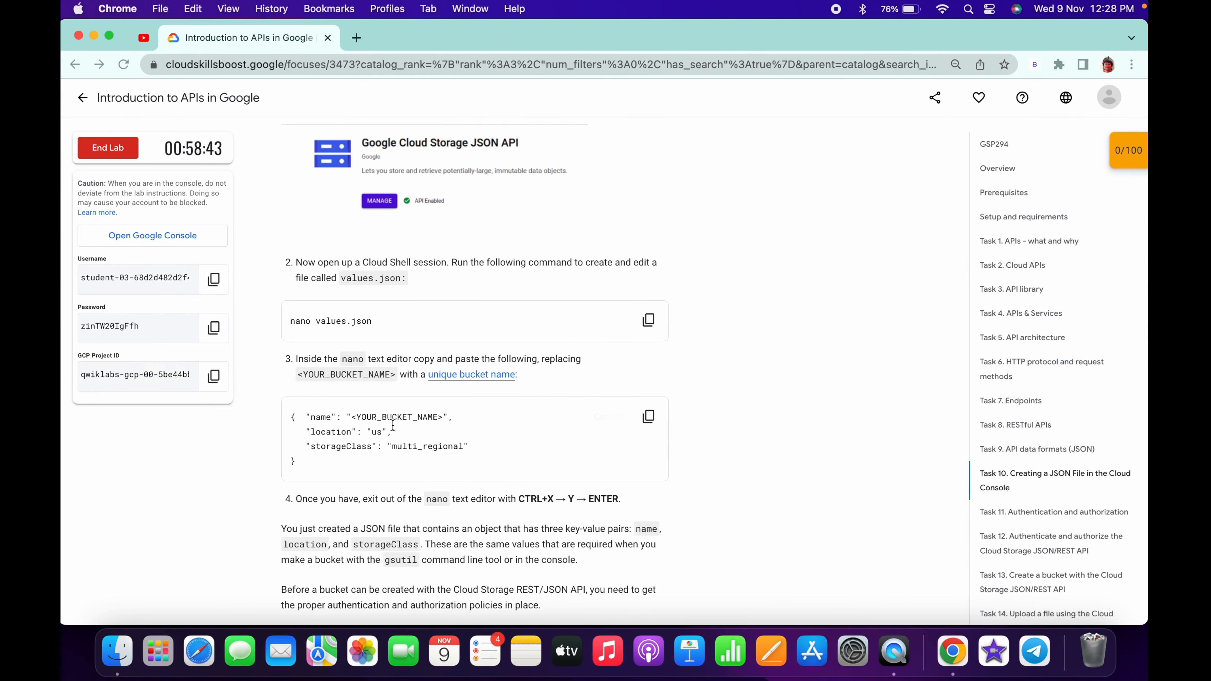
- Create values.json with the project ID as bucket name, location us and multi_regional storage
click(217, 376)
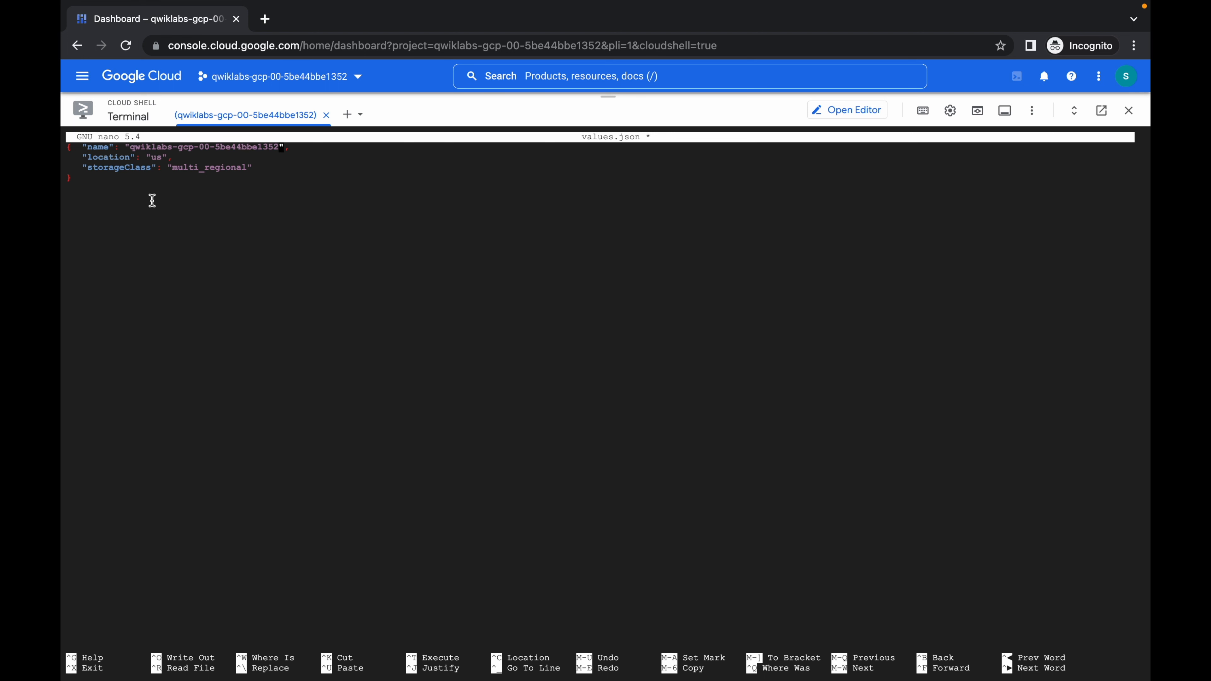
mouse_move(154, 213)
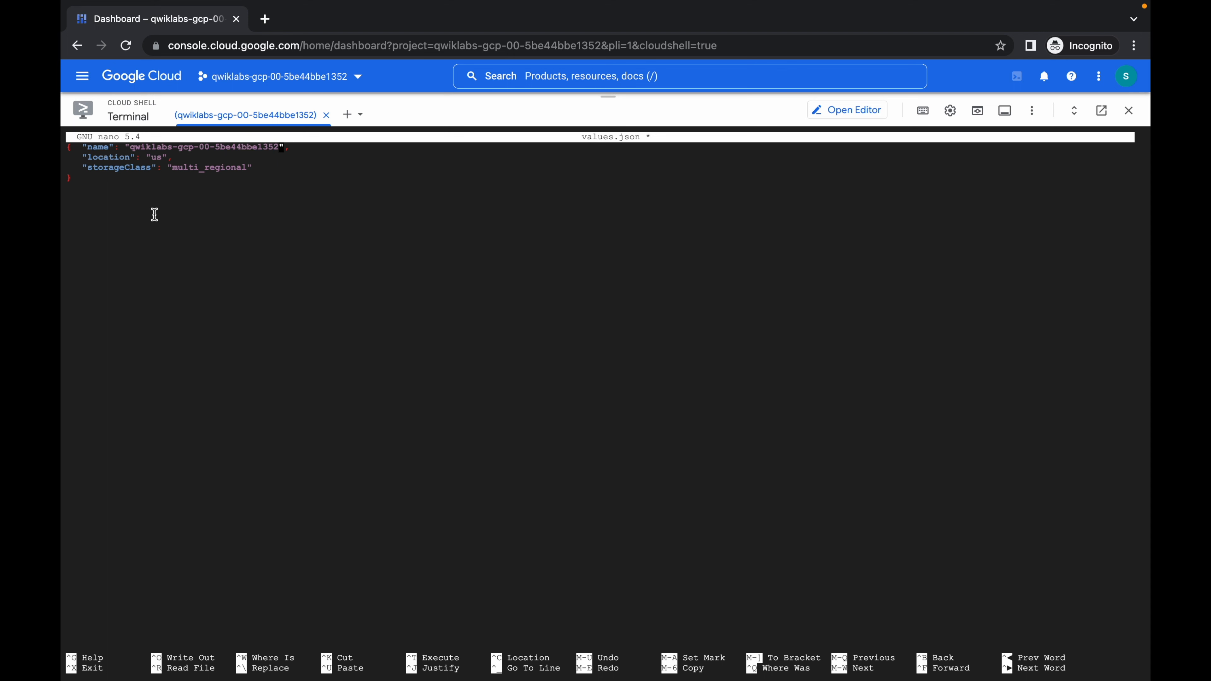
mouse_move(278, 326)
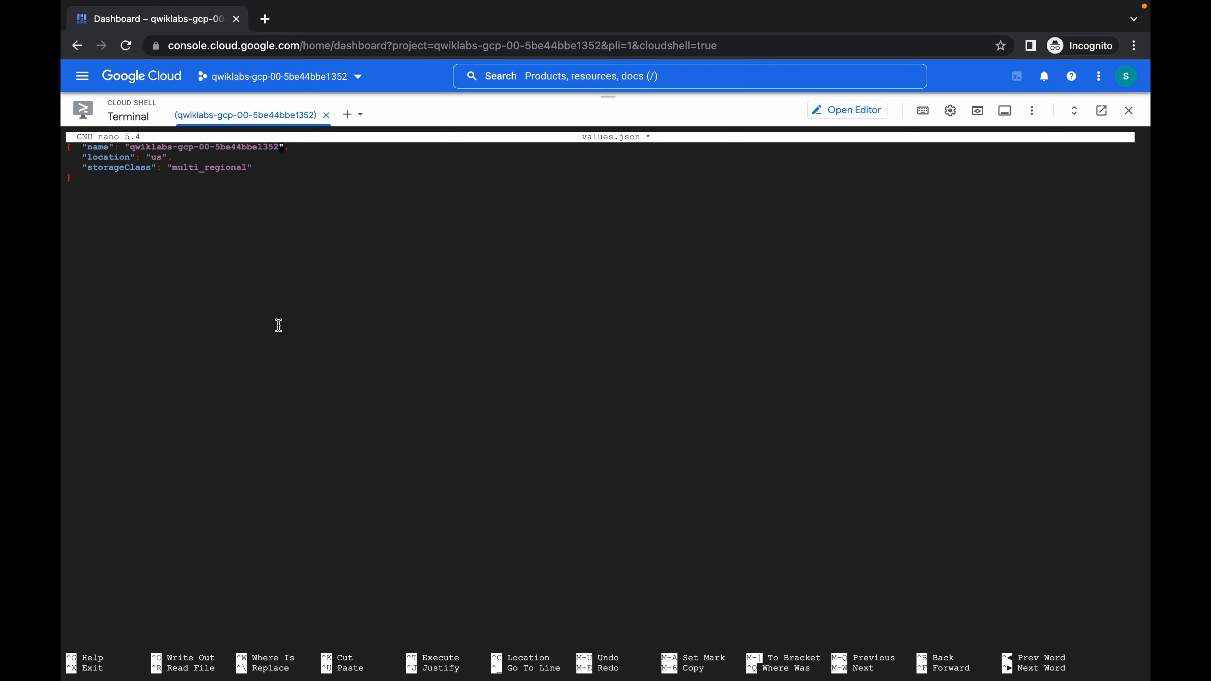
key(ctrl+x)
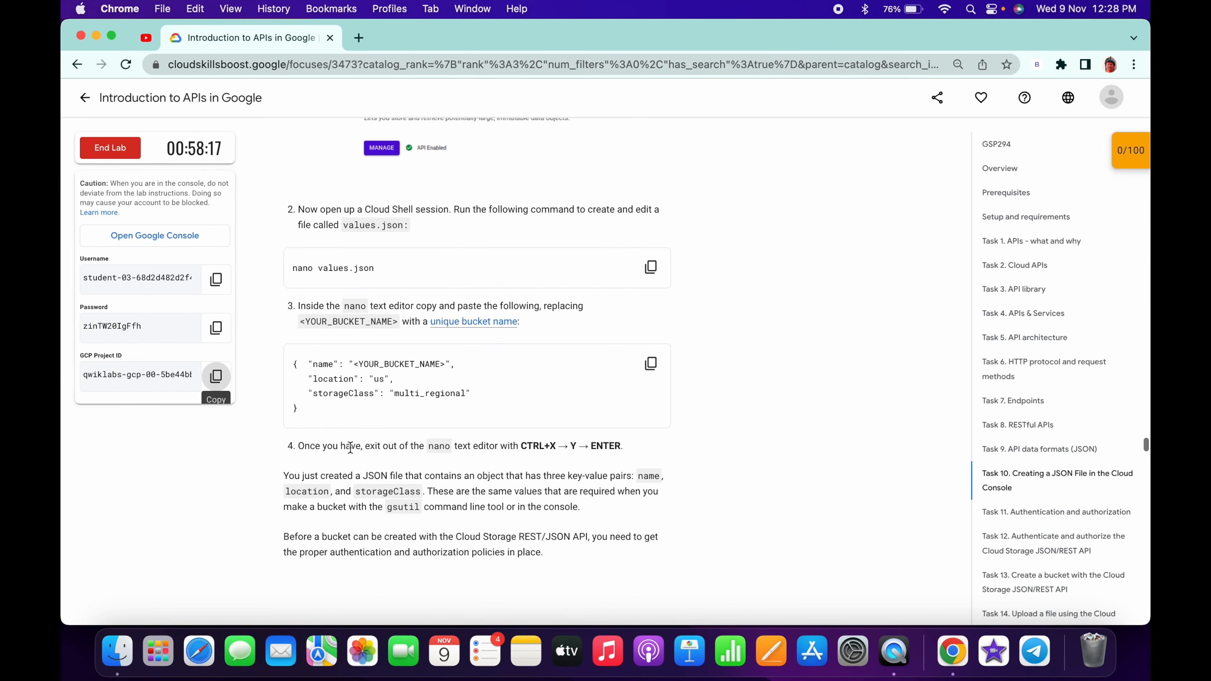
- Scroll the lab page past Task 11 to the Task 12 JSON/REST API authorization instructions
scroll(down, 3)
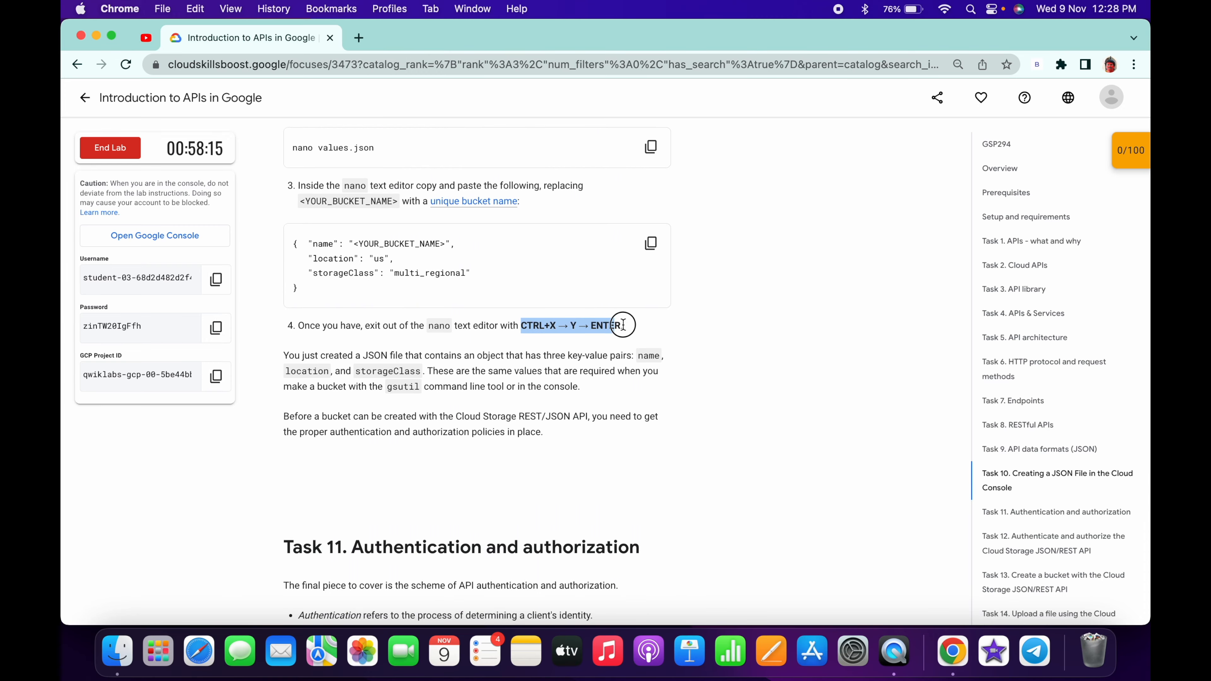
scroll(down, 3)
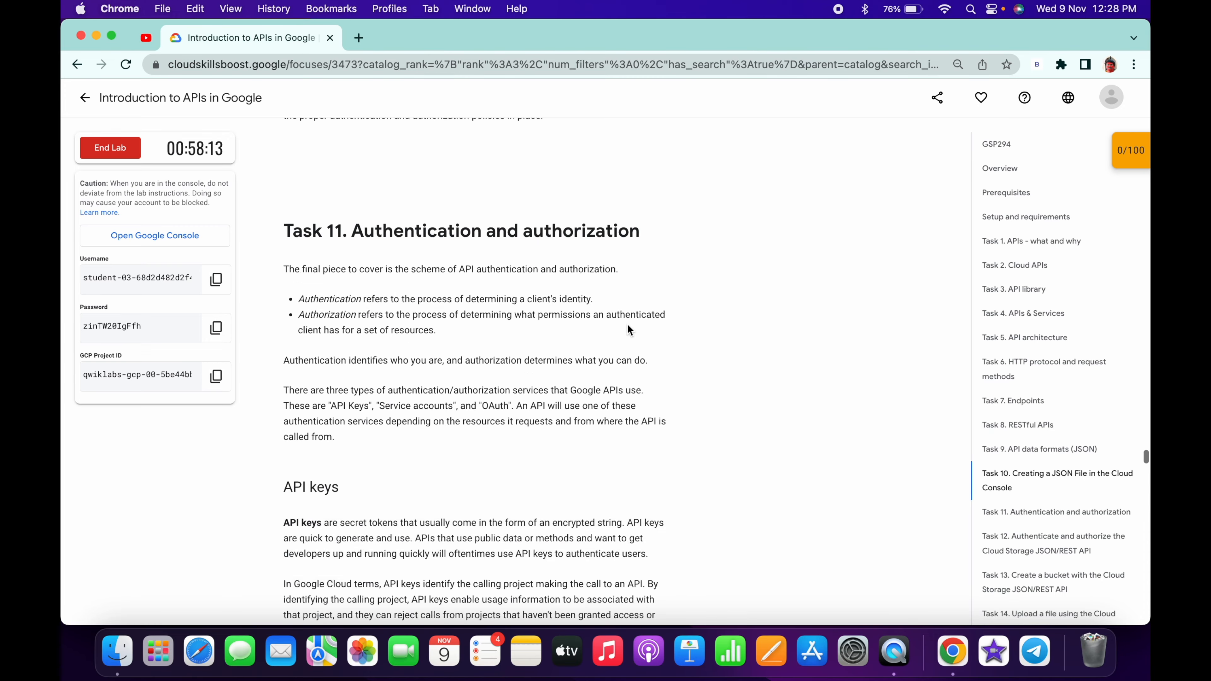
scroll(down, 3)
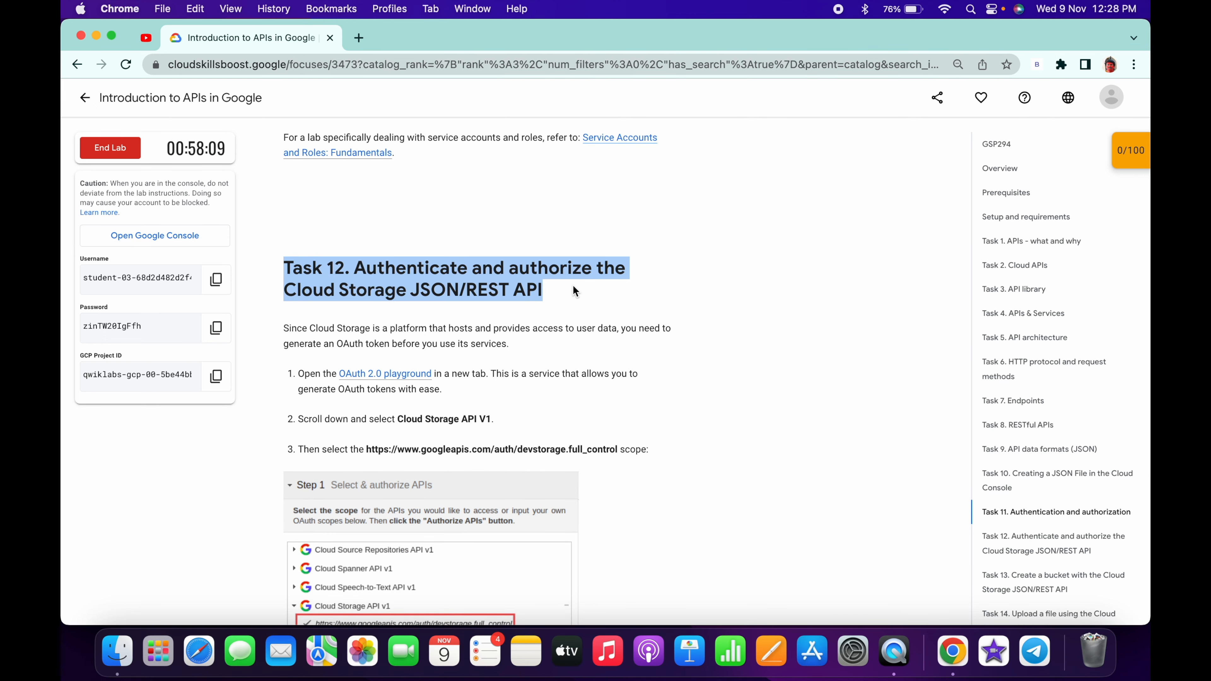
mouse_move(385, 374)
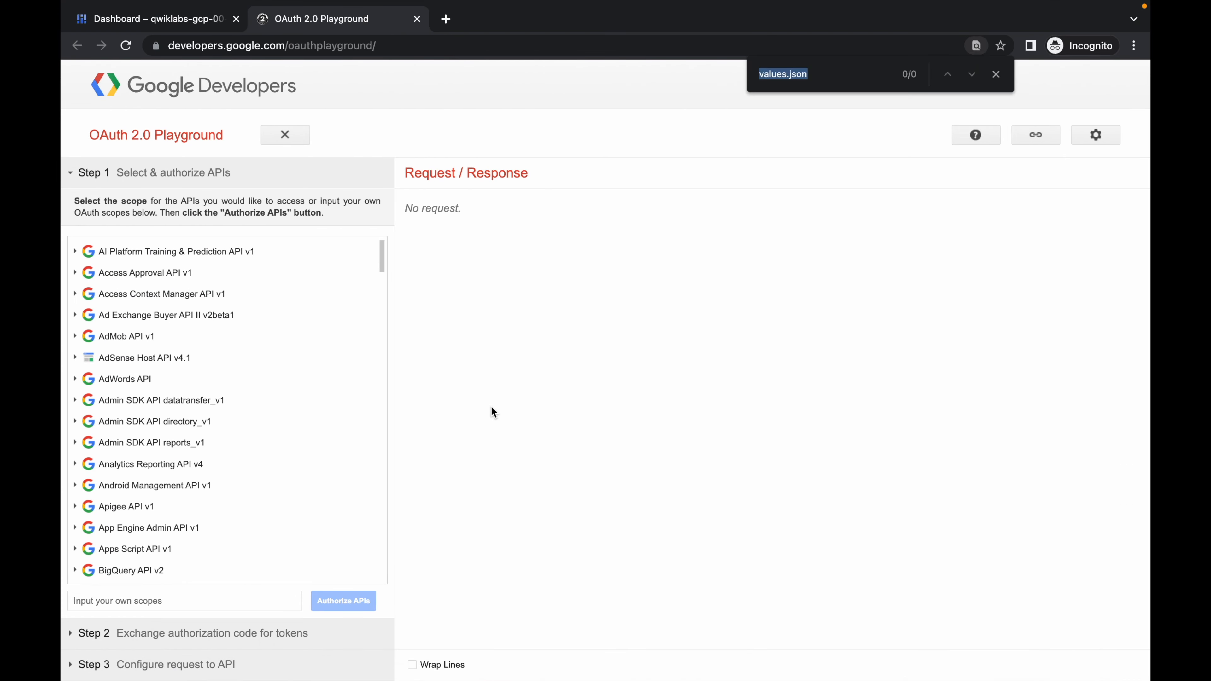
- Select the Cloud Storage API v1 devstorage.full_control scope and authorize it
text(Cloud Storage API V1)
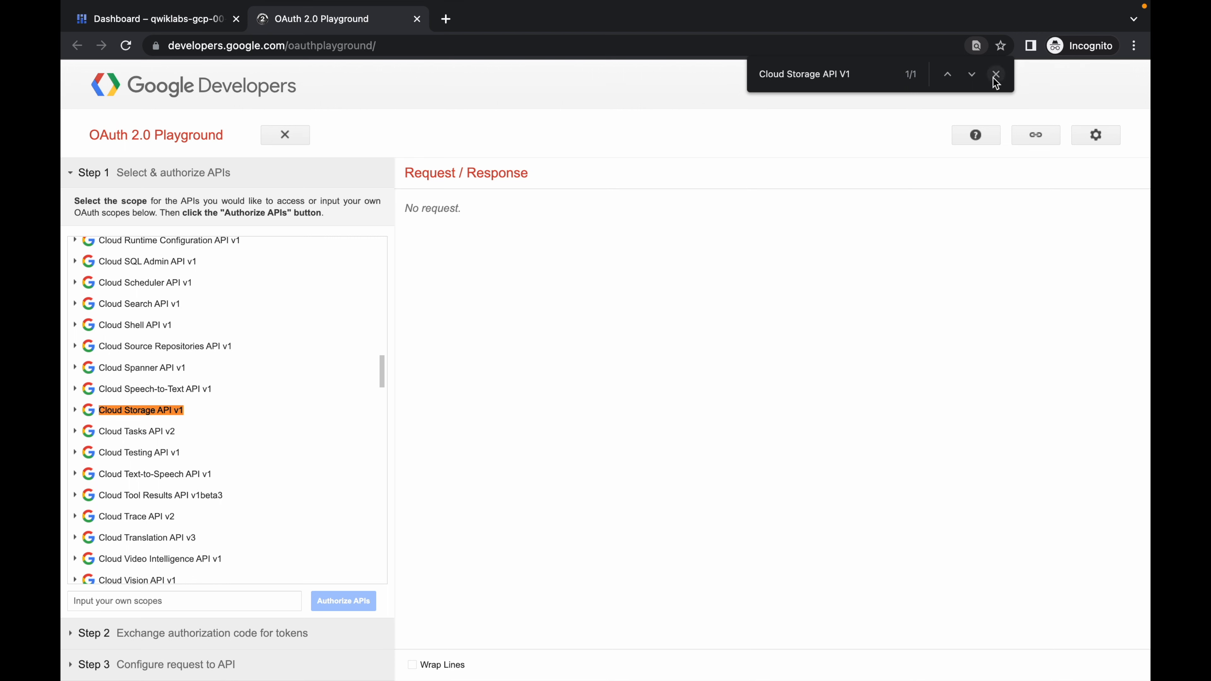
click(995, 75)
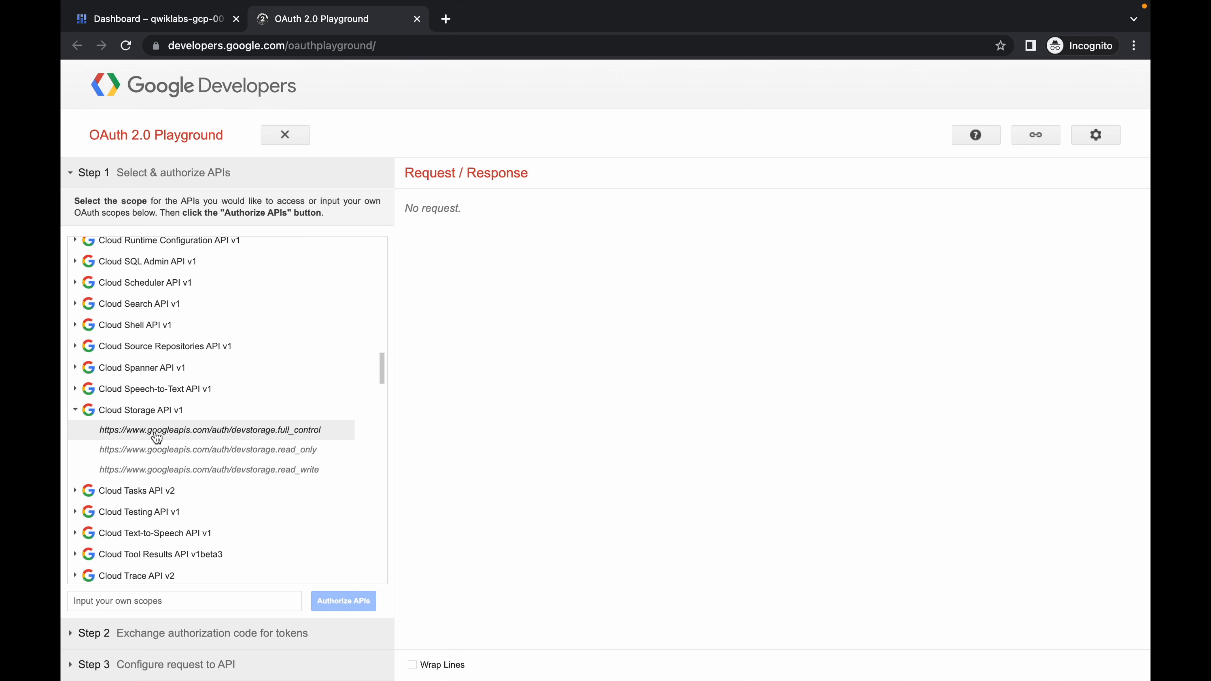
click(209, 430)
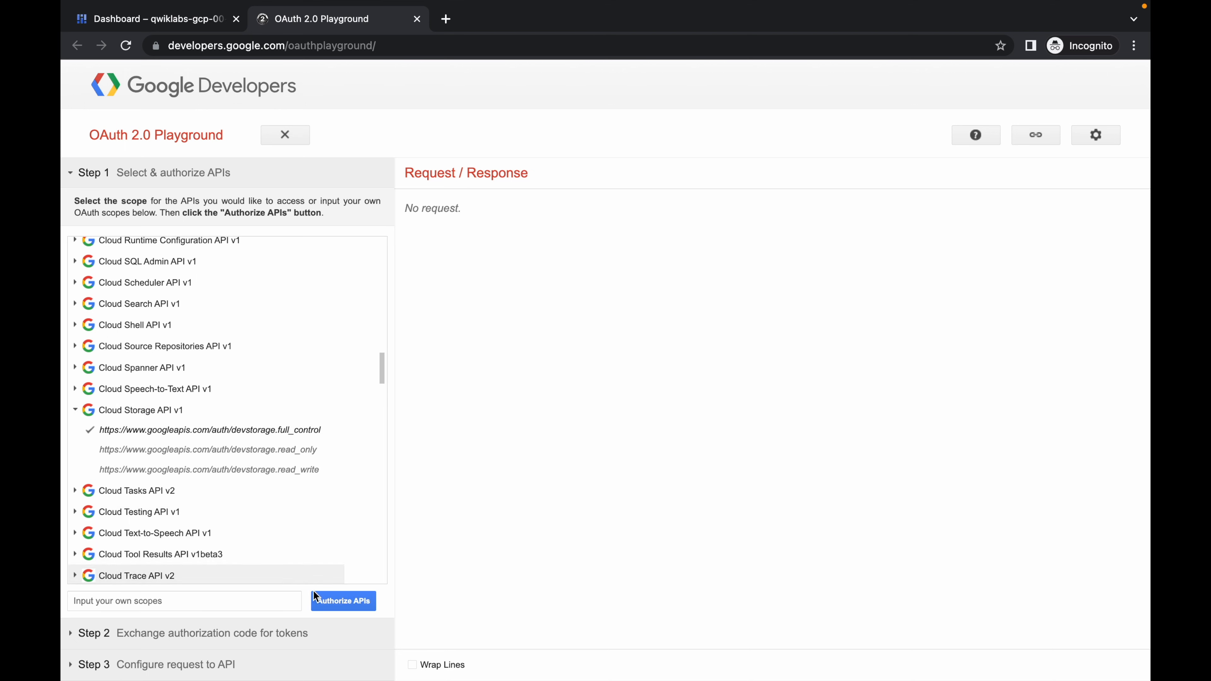
click(342, 601)
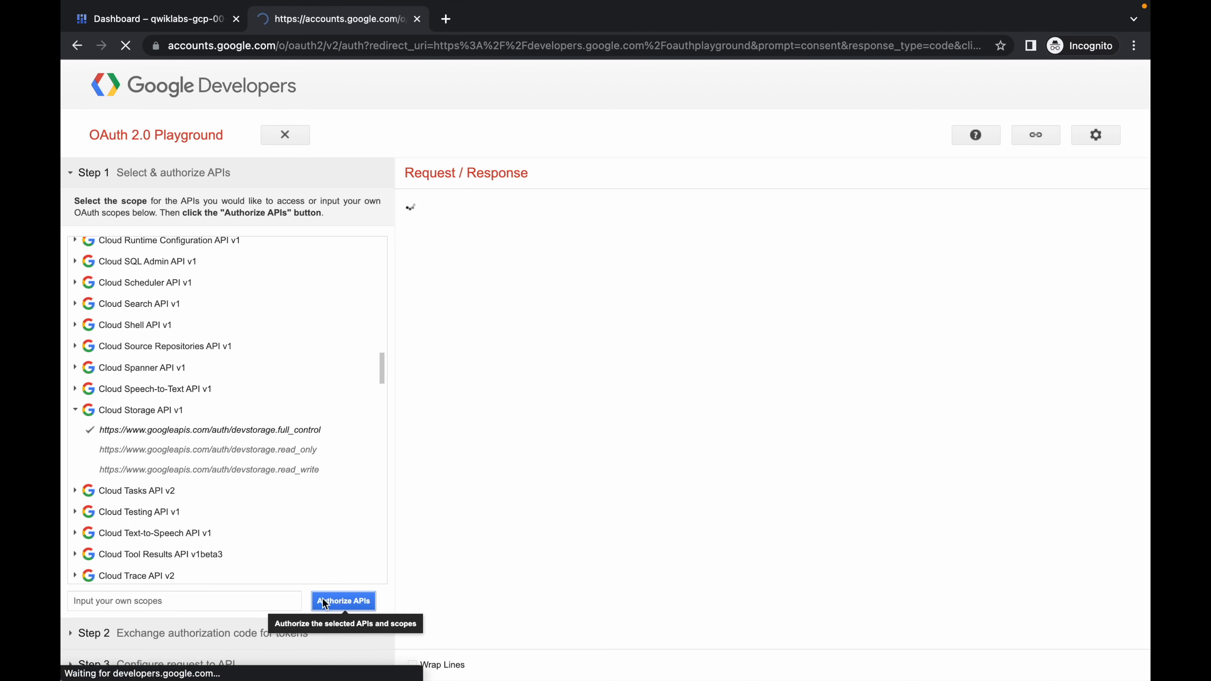
- Sign in with the lab student account and allow the Playground access to Cloud Storage
click(343, 601)
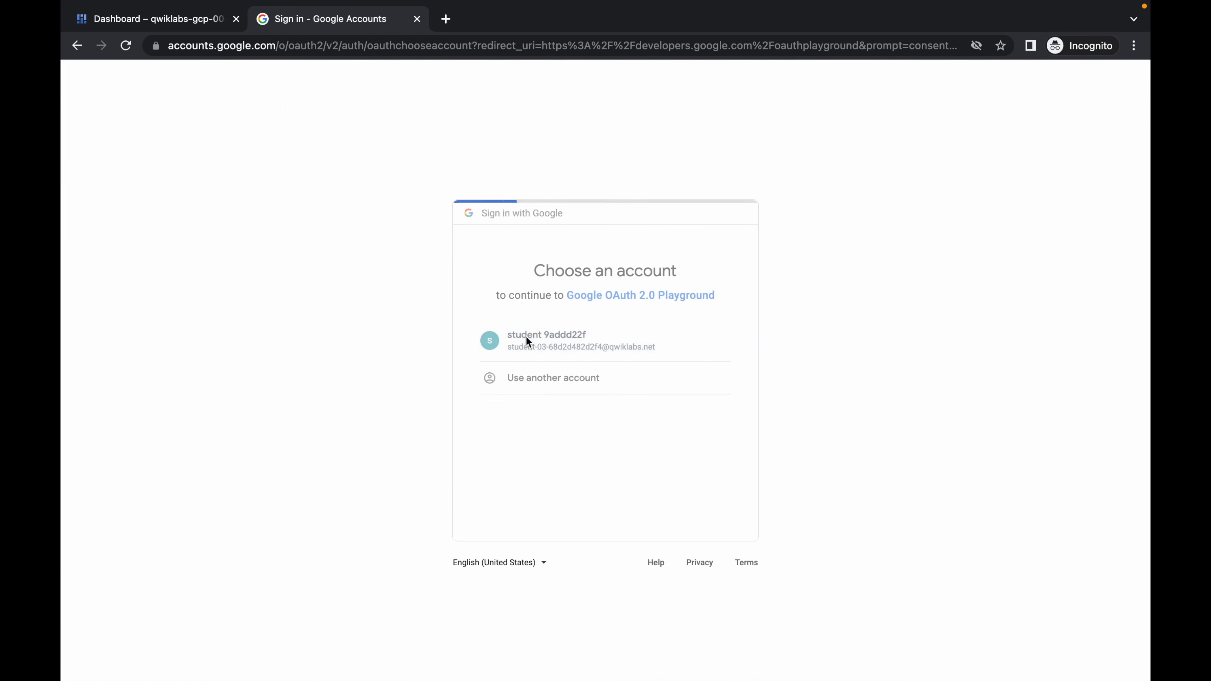
click(547, 341)
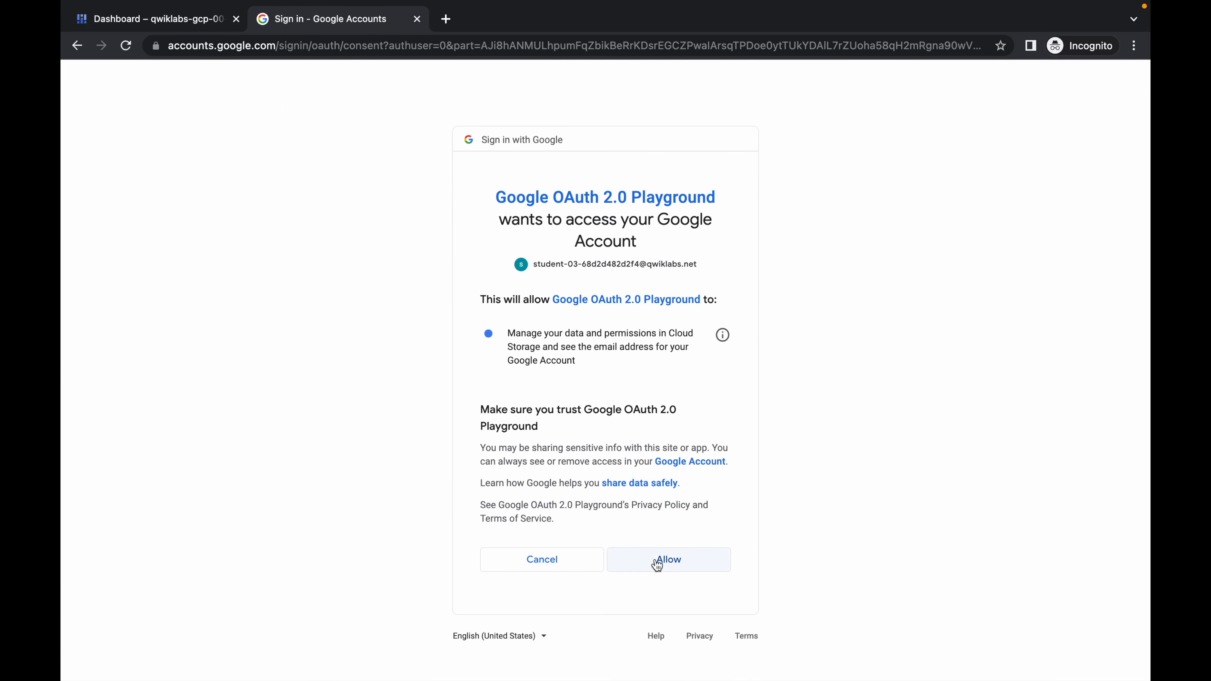
click(667, 559)
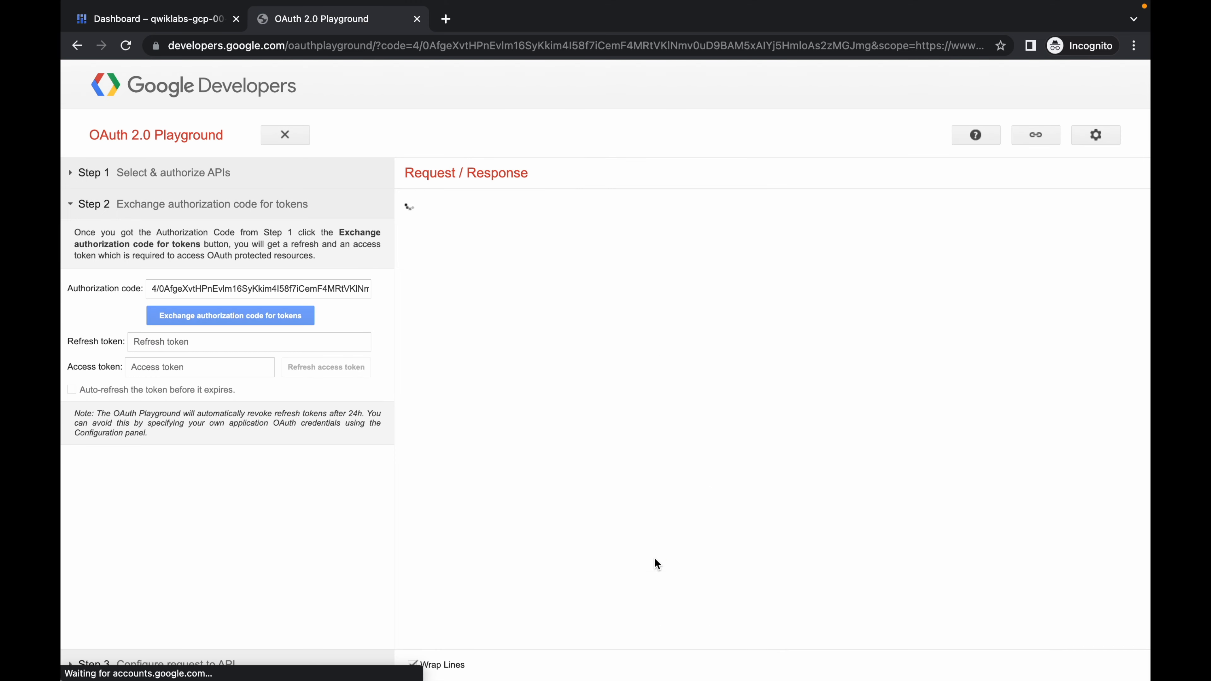
- Exchange the authorization code for access and refresh tokens and return to Cloud Shell
click(230, 316)
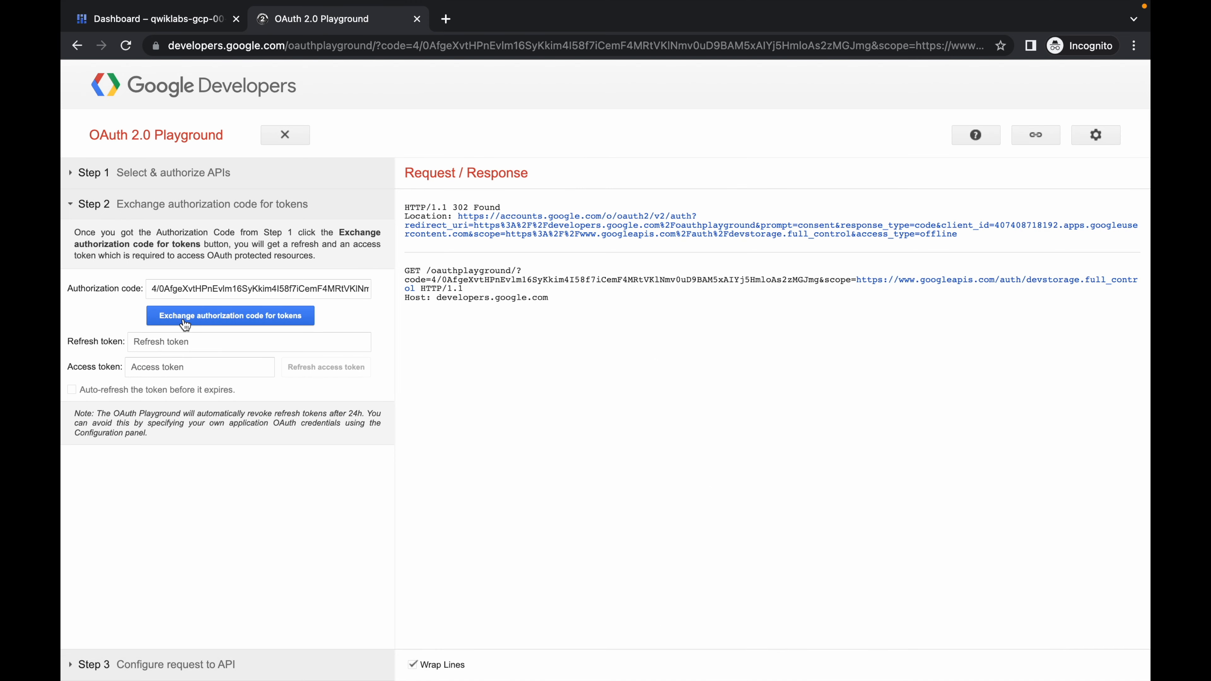
click(230, 315)
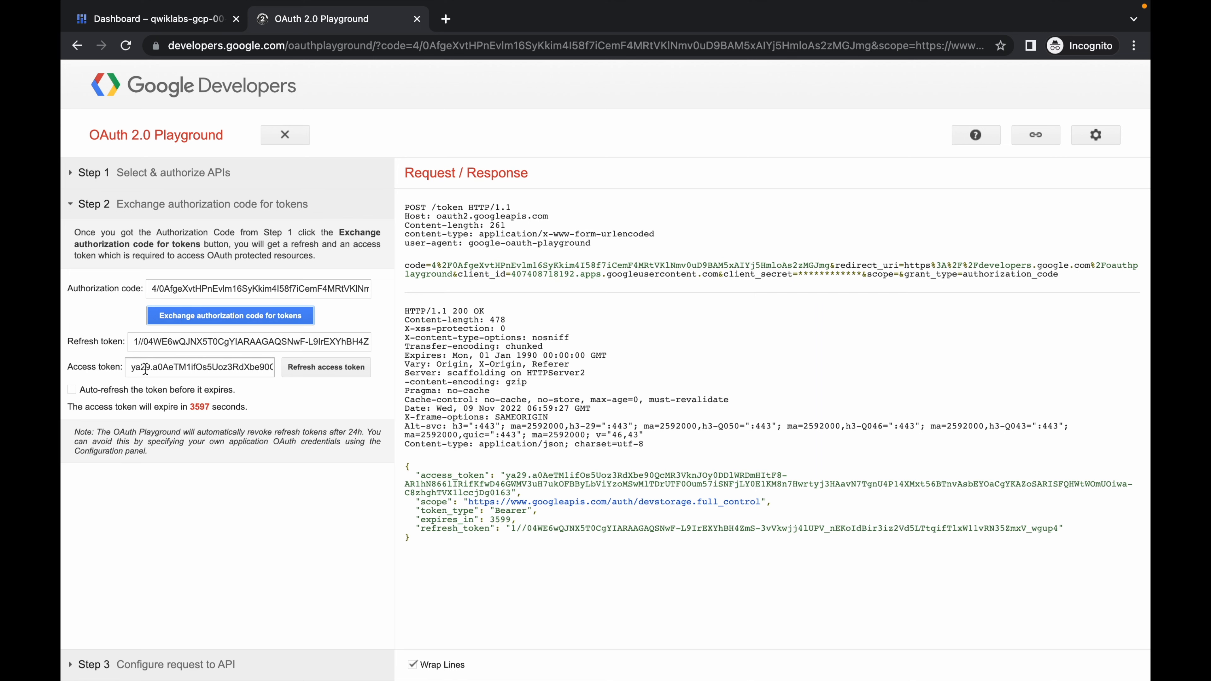
click(175, 235)
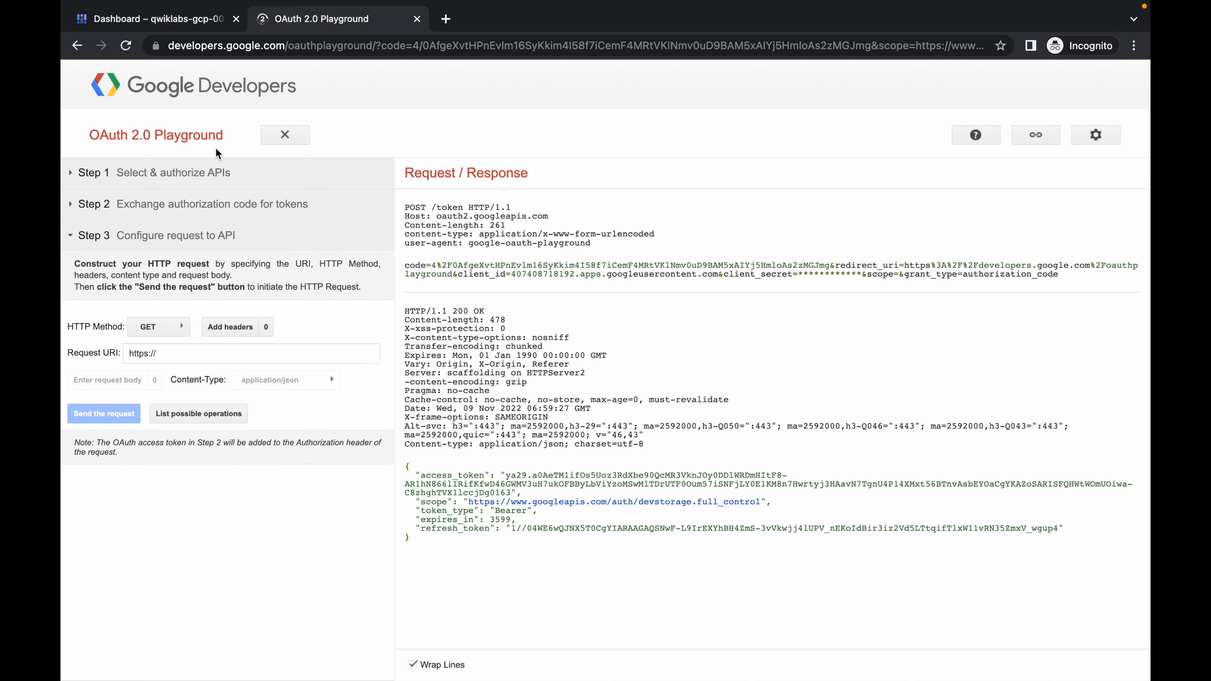
click(154, 18)
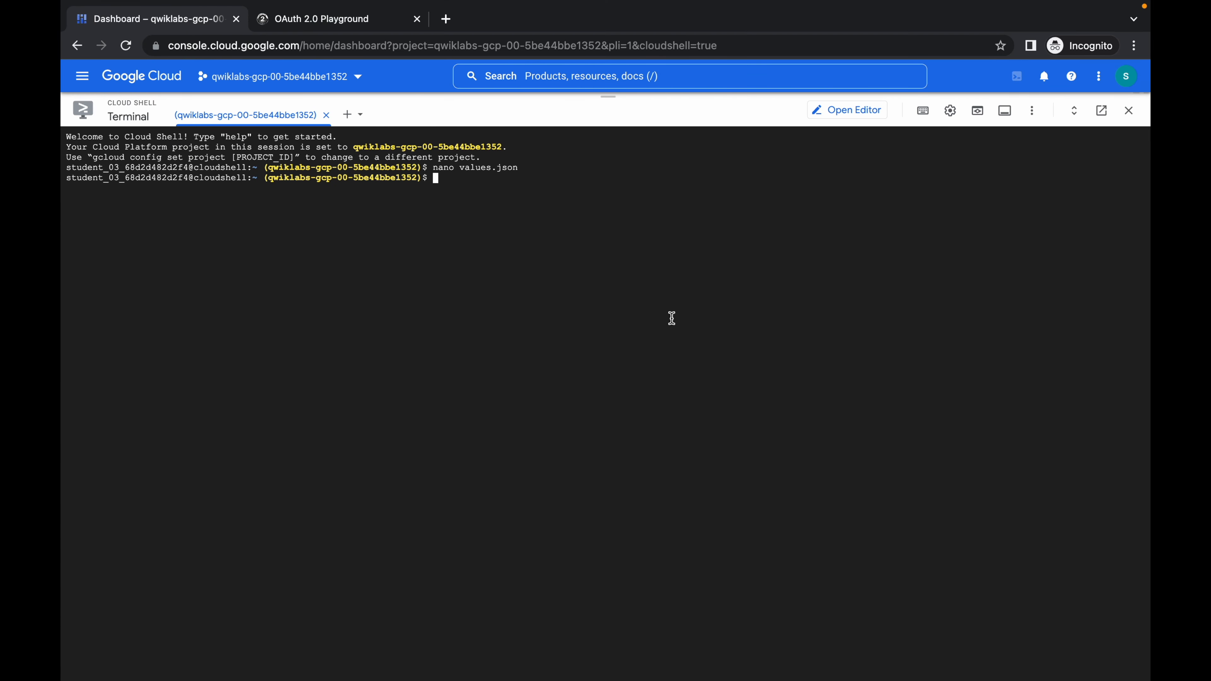
- Reopen the OAuth 2.0 Playground token exchange step and copy the generated access token
click(324, 19)
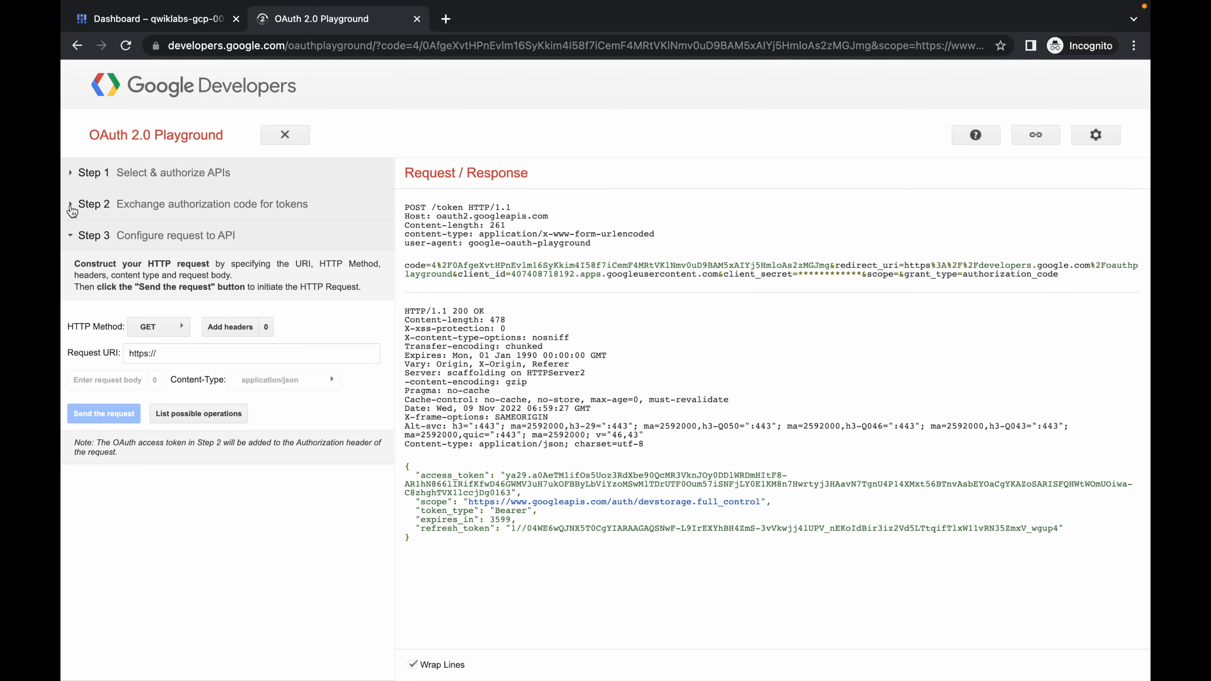
click(93, 204)
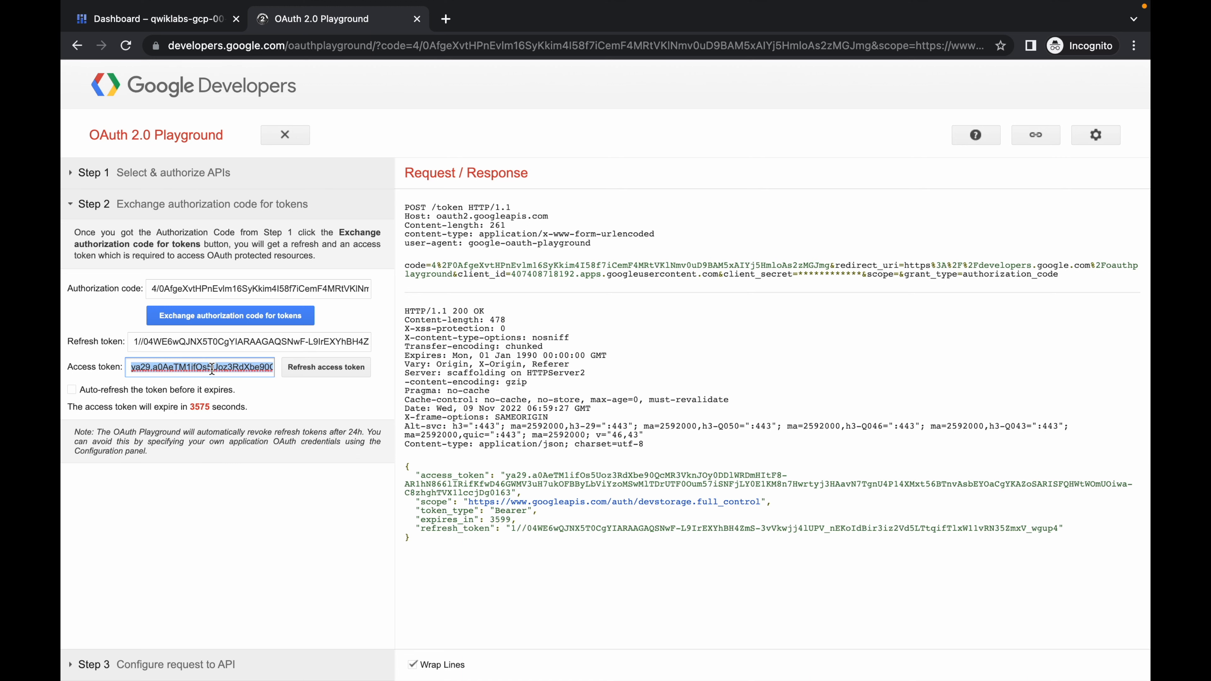
click(152, 18)
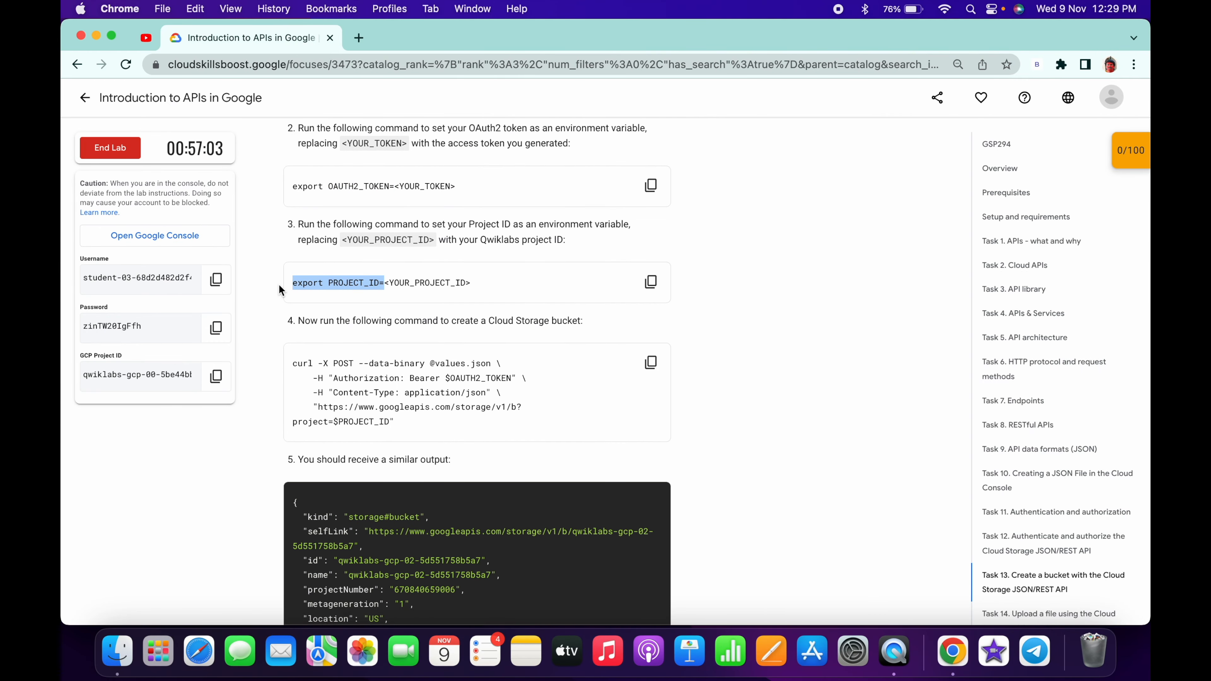
mouse_move(263, 406)
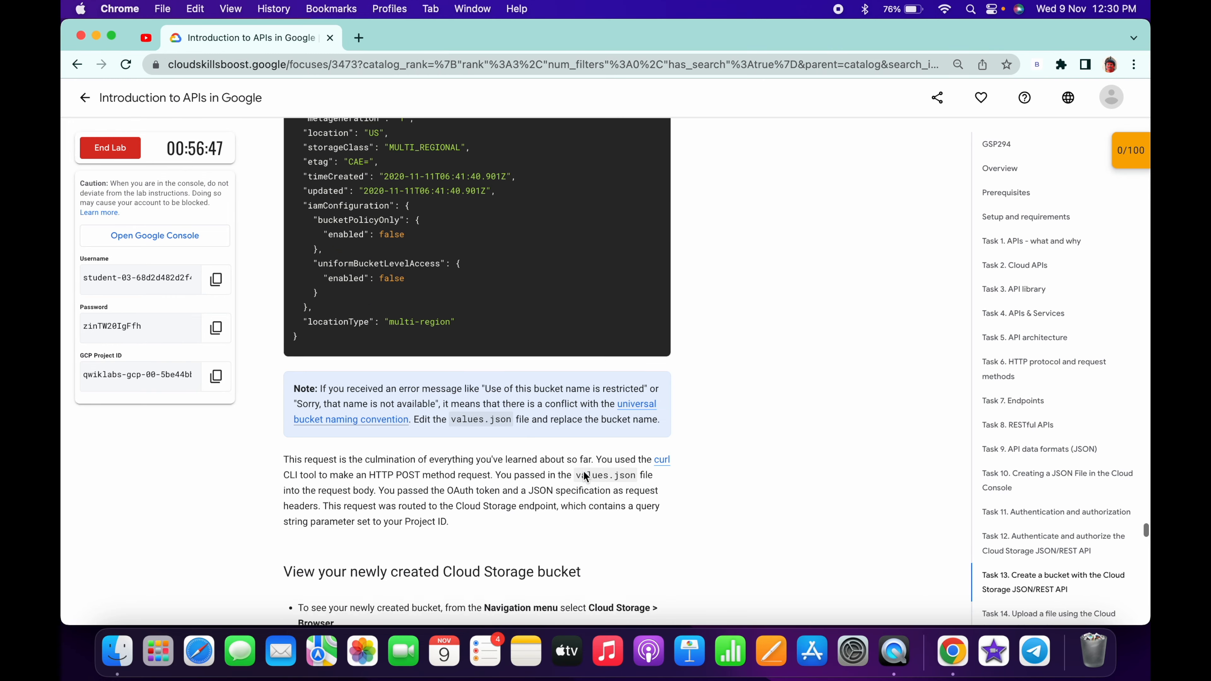
- Run Check my progress on the Task 13 bucket-creation task until it shows completed
scroll(down, 3)
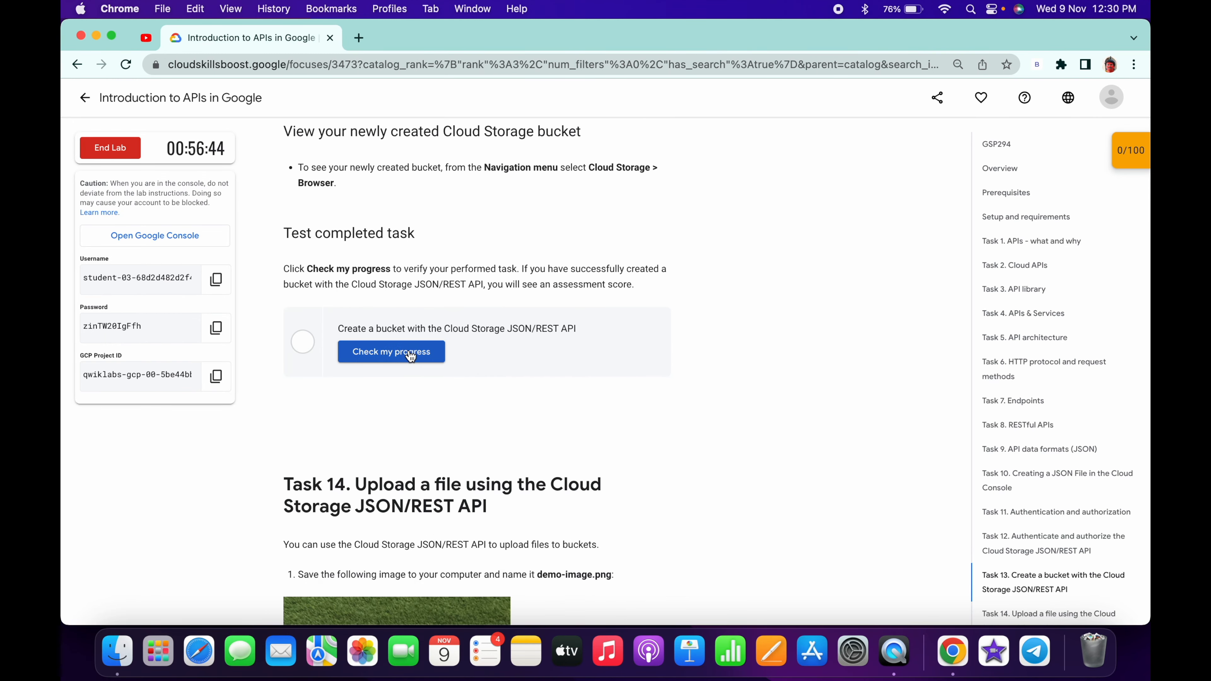
click(391, 352)
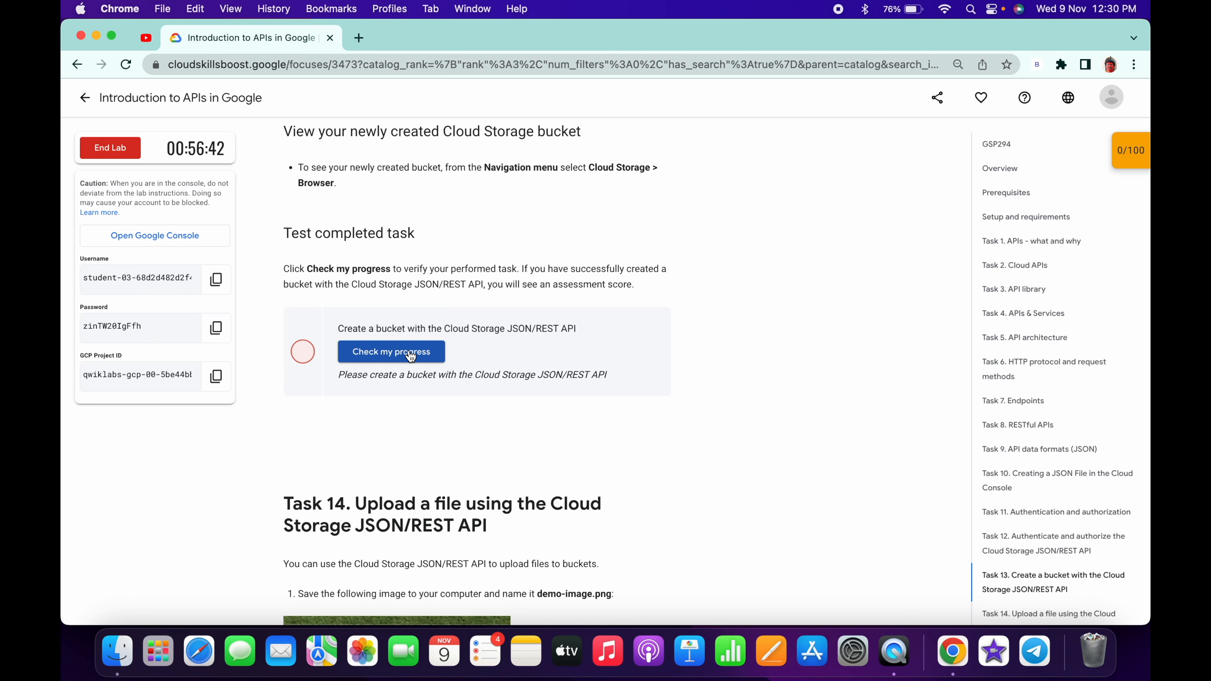
click(391, 352)
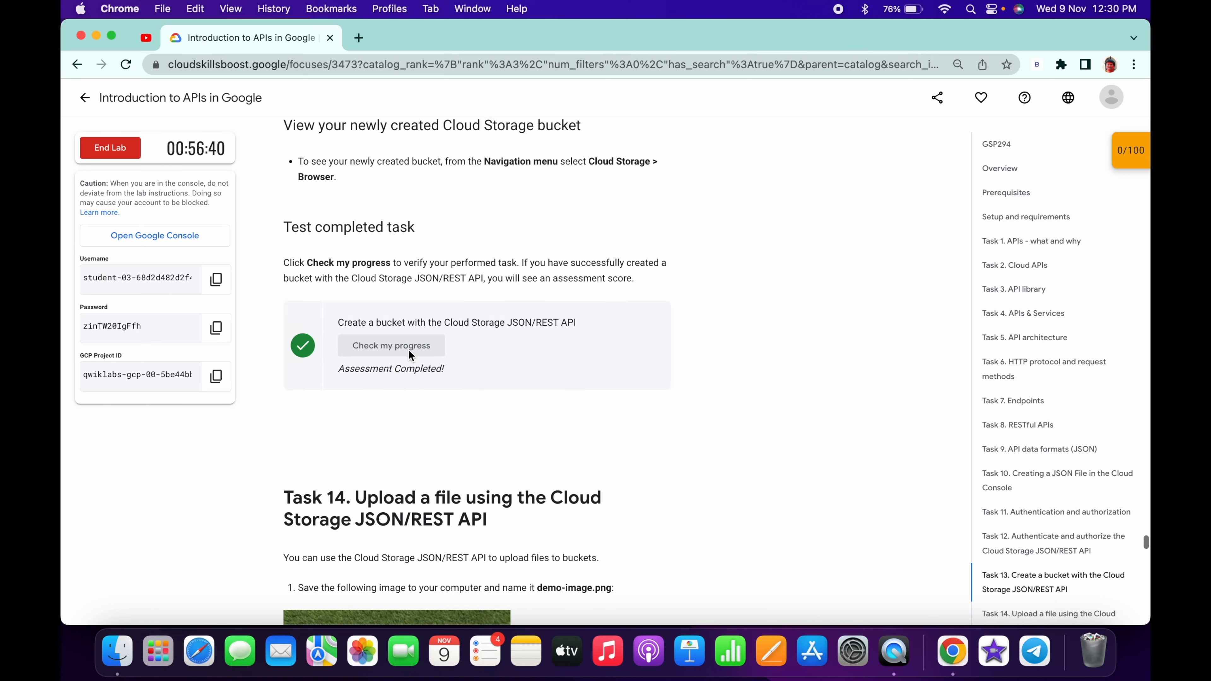
scroll(down, 3)
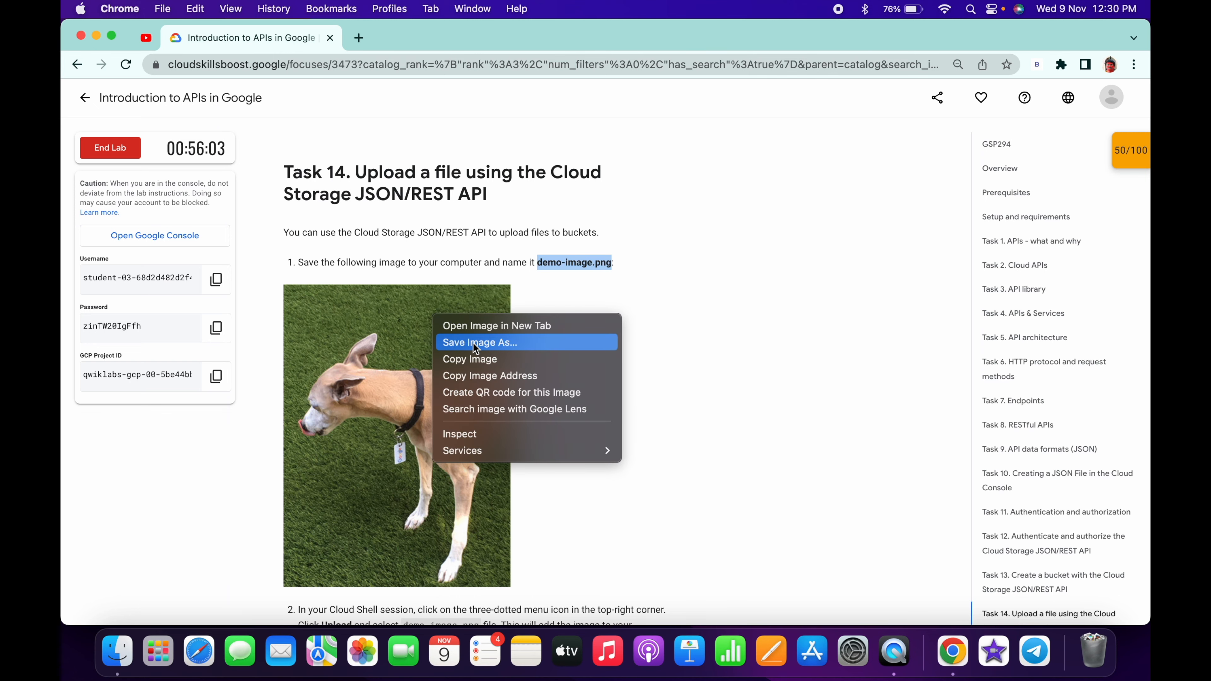
- Save the Task 14 dog photo to Downloads as demo-image.png
click(478, 342)
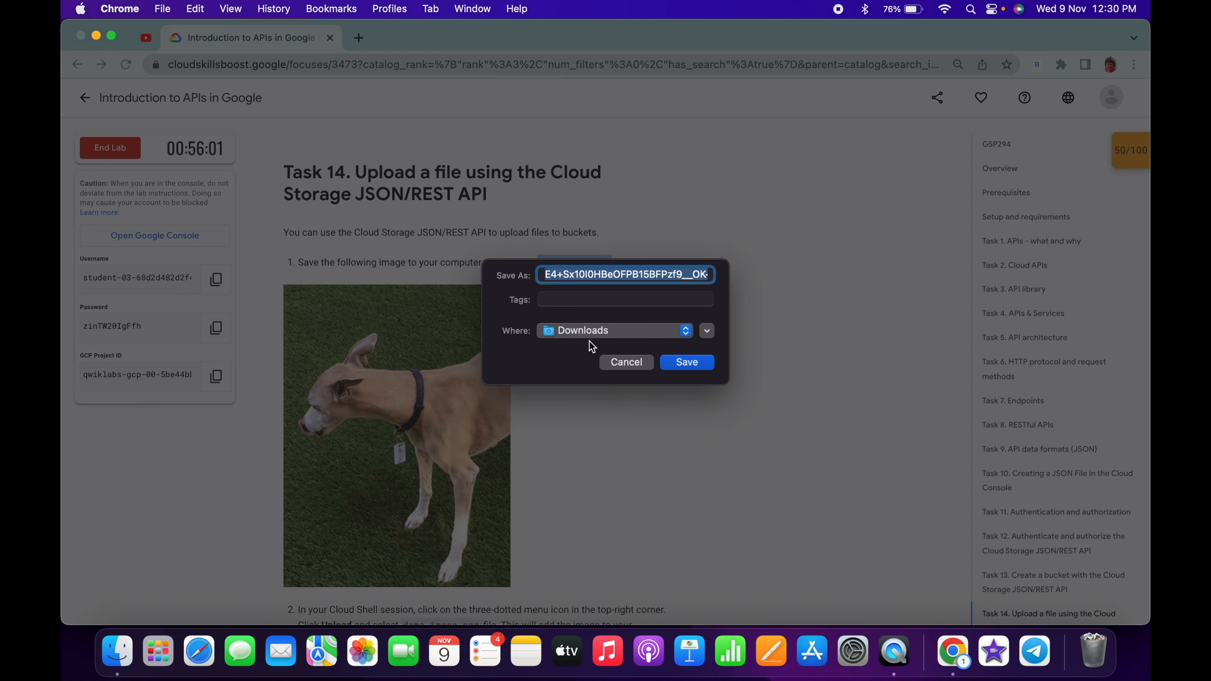
text(demo-image.png)
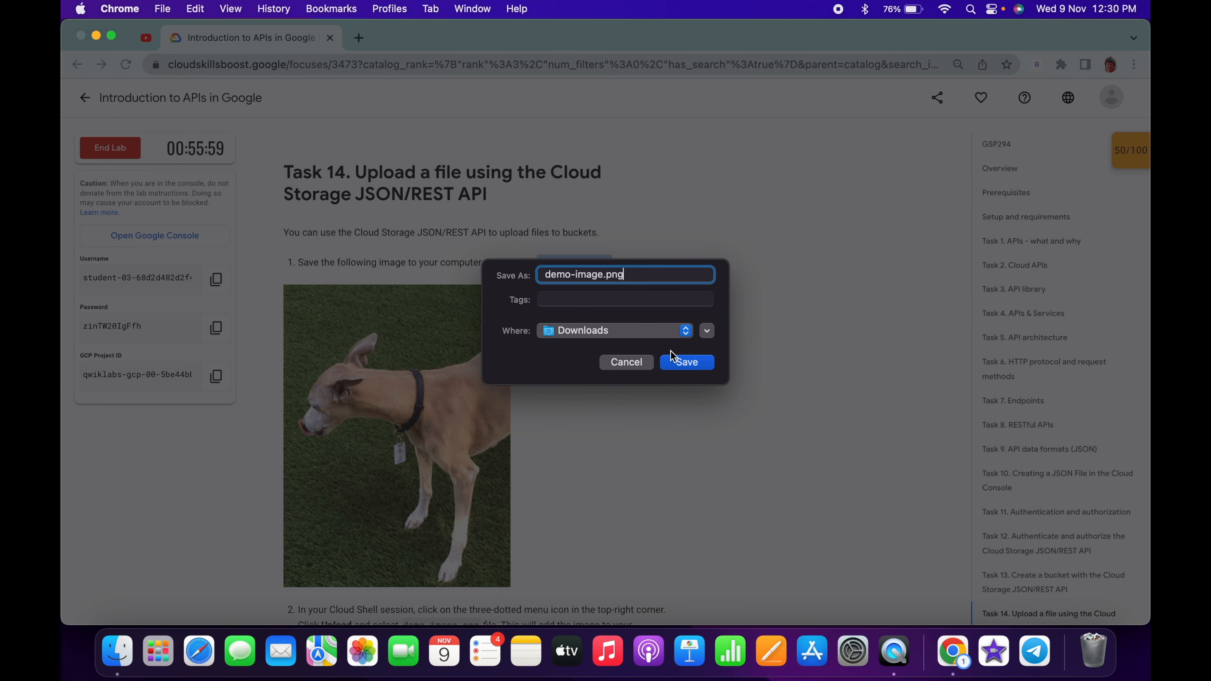
click(685, 362)
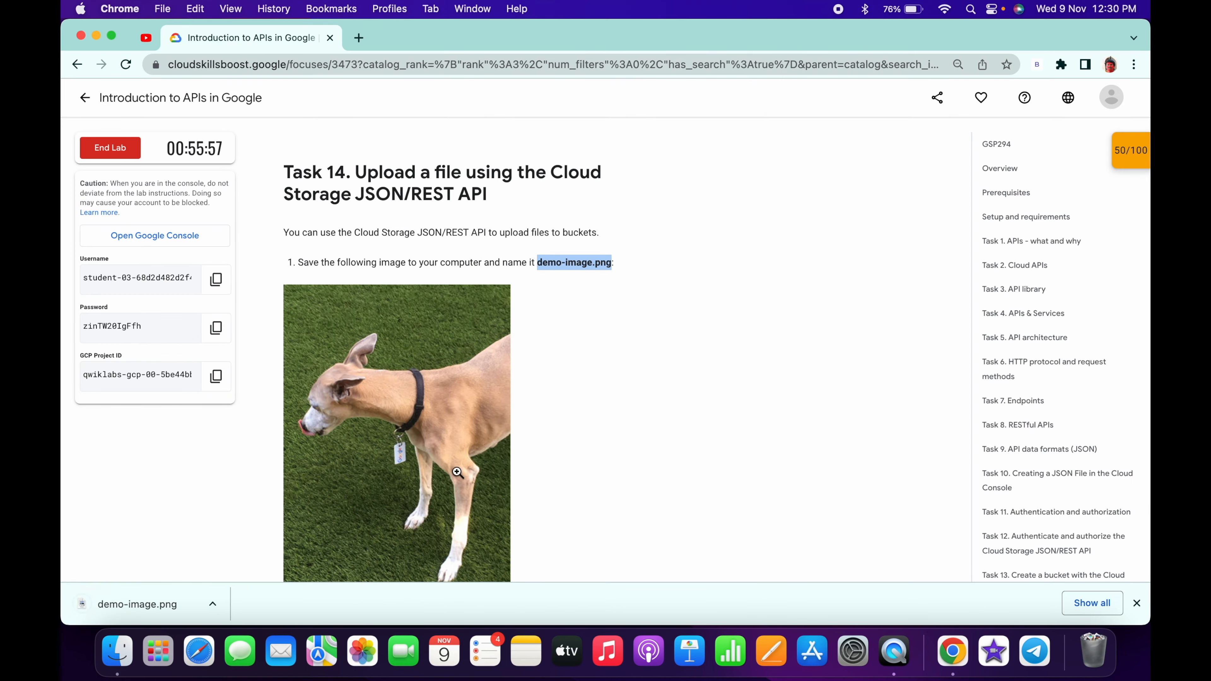
scroll(down, 3)
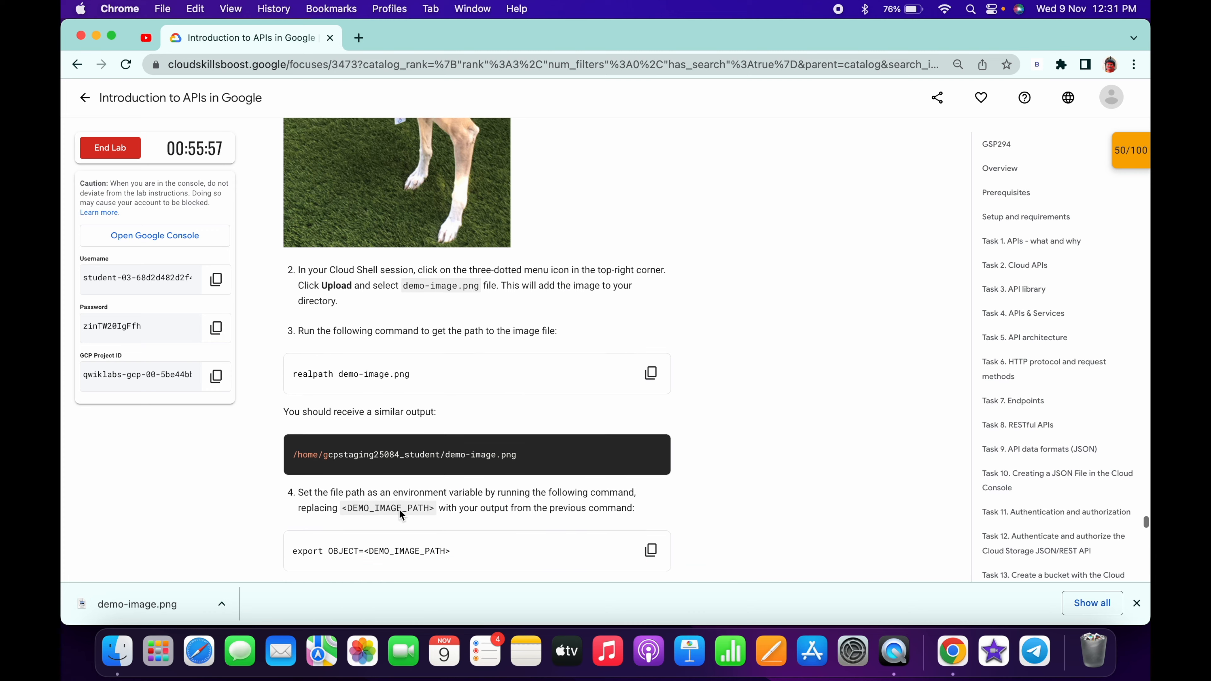
scroll(down, 3)
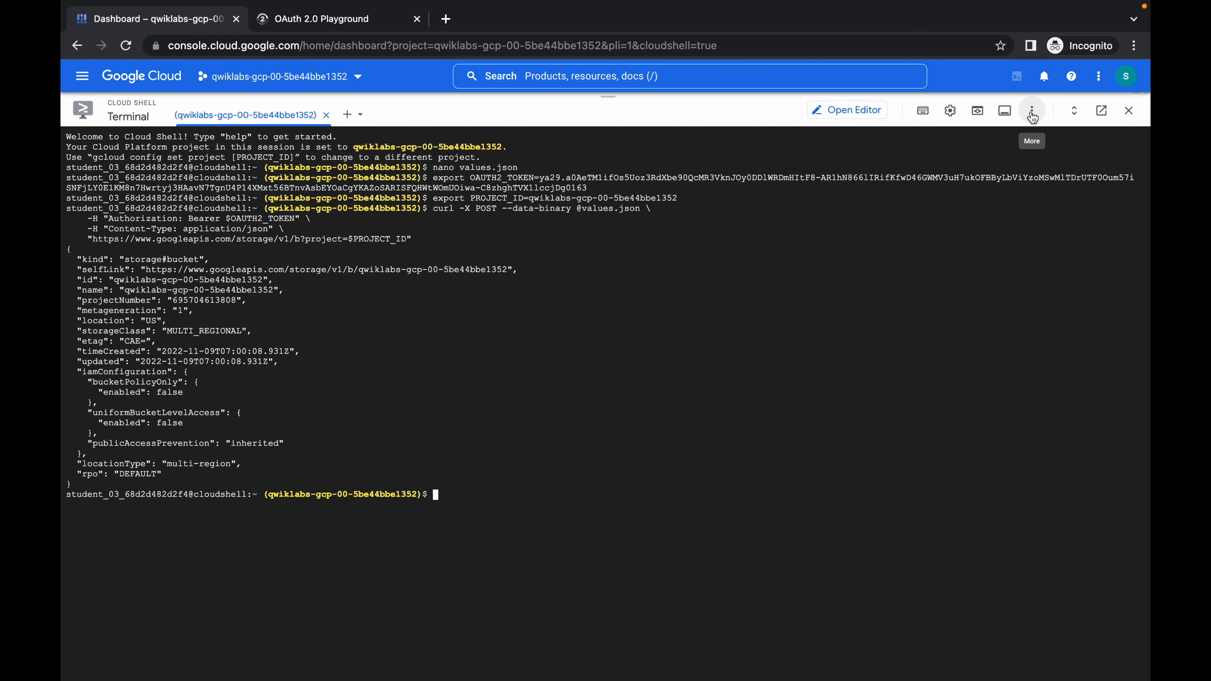
- Upload demo-image.png from Downloads into the Cloud Shell home directory
click(1031, 110)
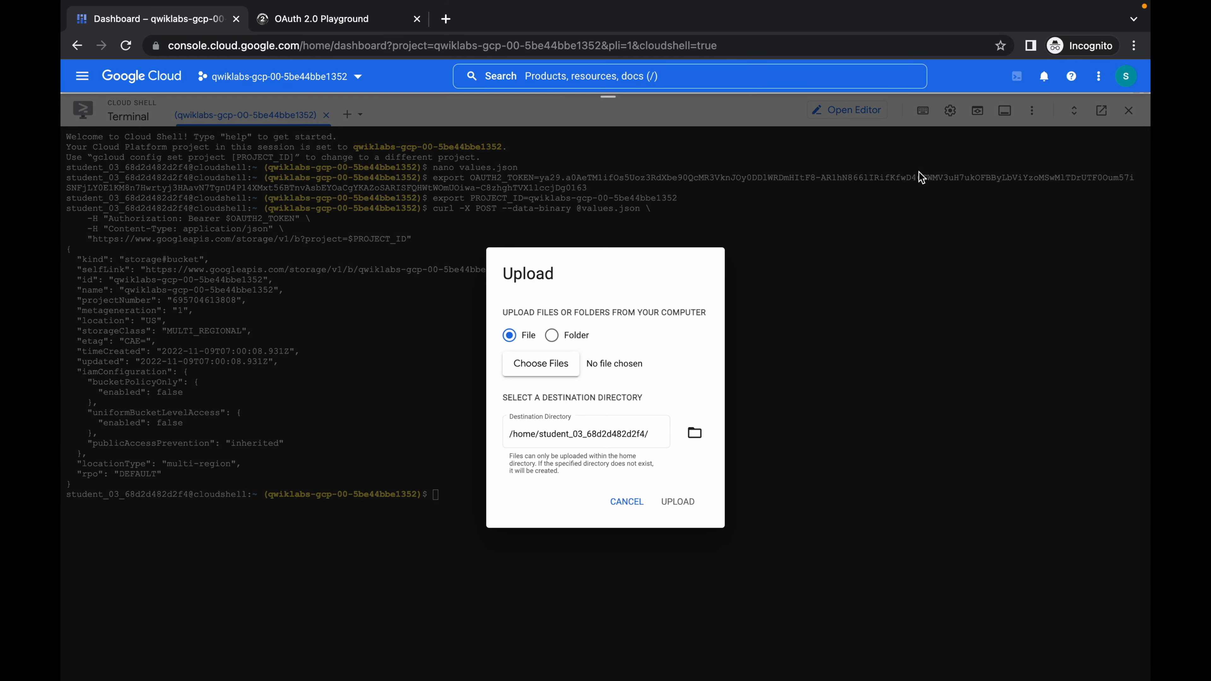
click(540, 364)
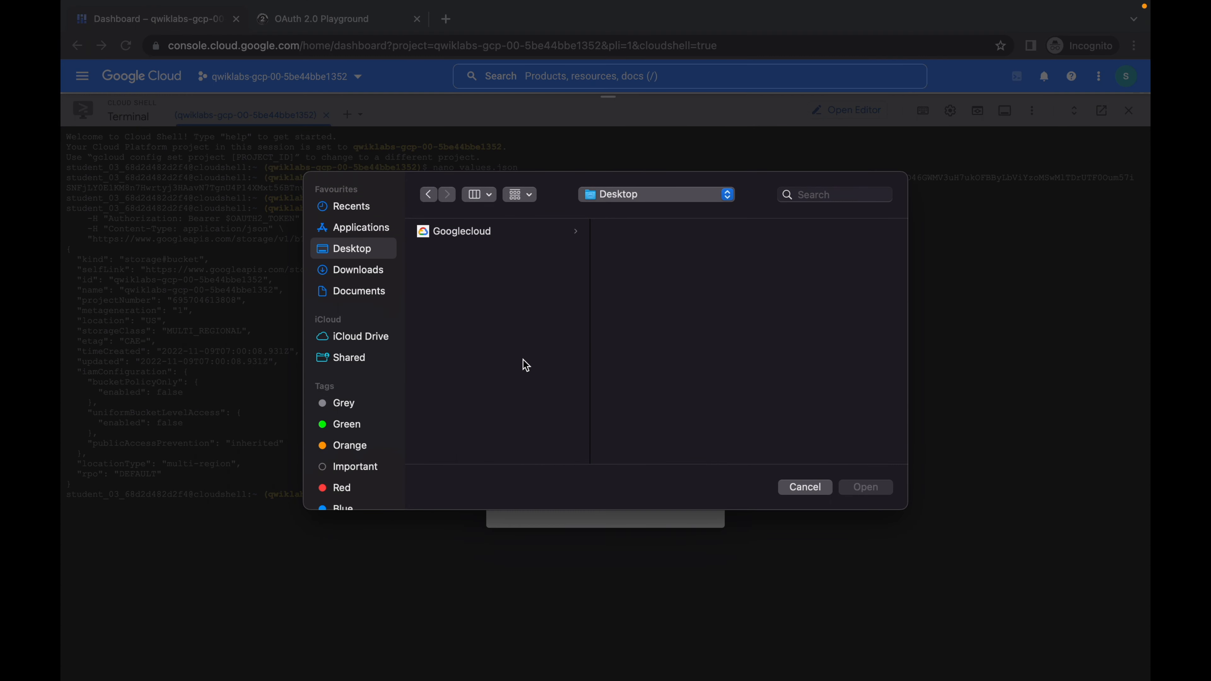
click(358, 270)
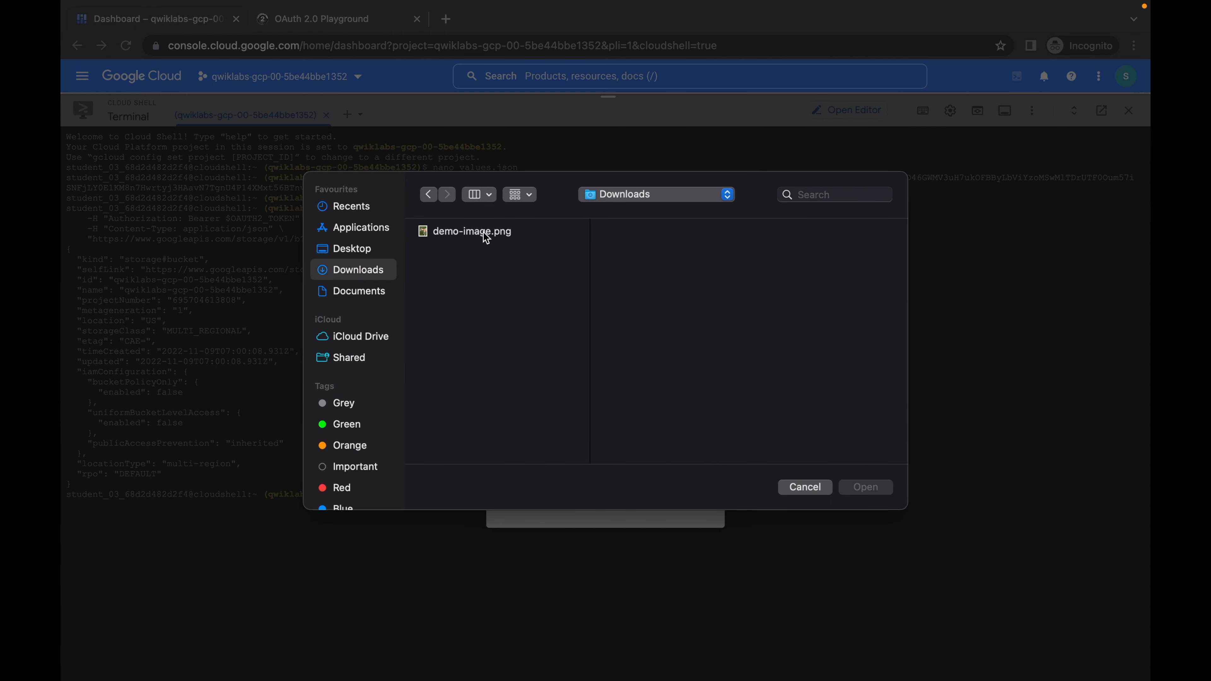
click(471, 231)
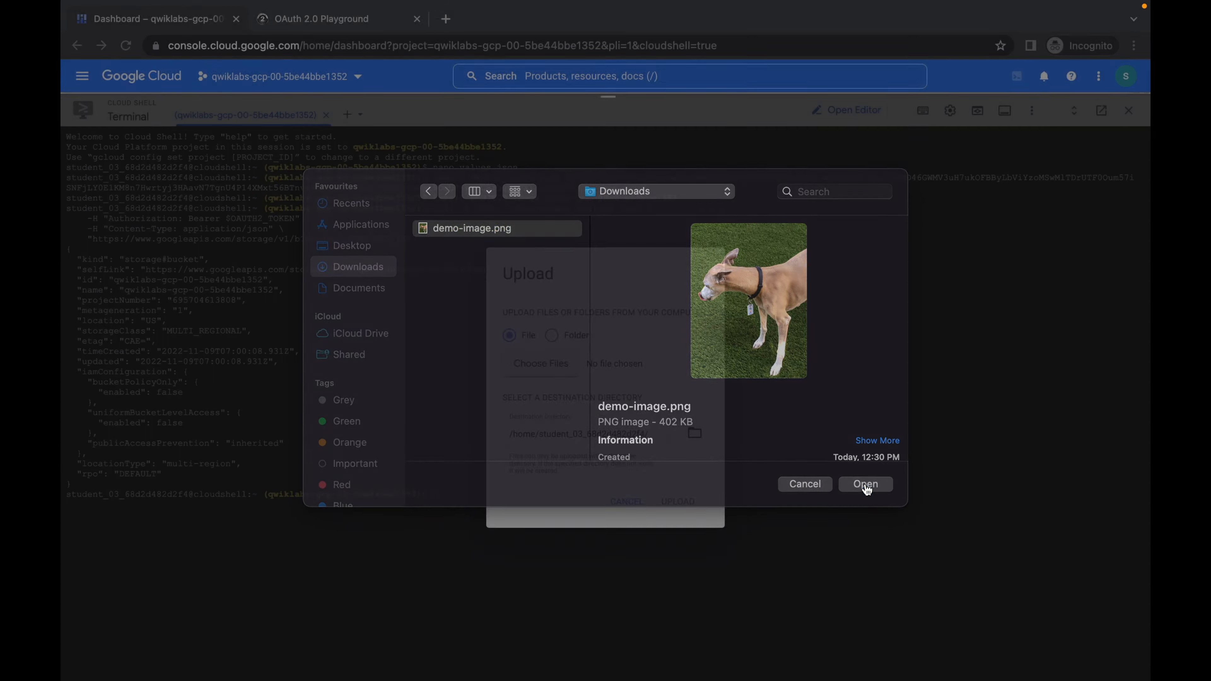
click(865, 484)
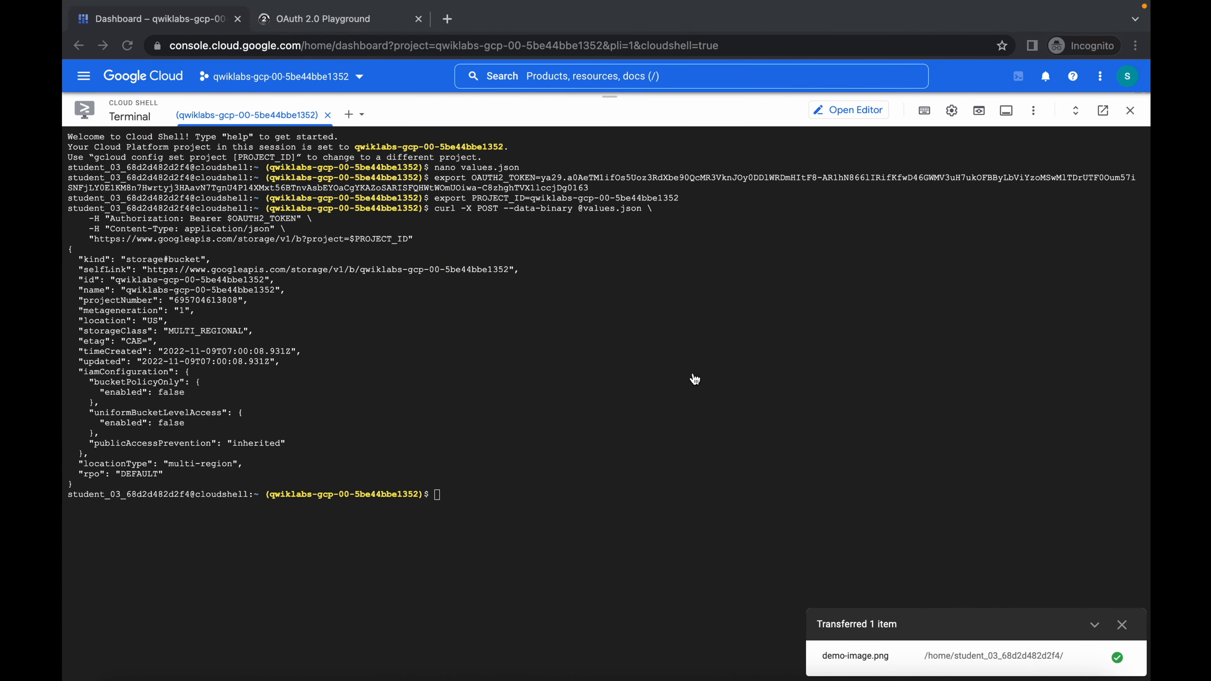
- Export OBJECT as /home/student_03_68d2d482d2f4/demo-image.png from realpath, then begin exporting BUCKET_NAME
text(realpath demo-image.png)
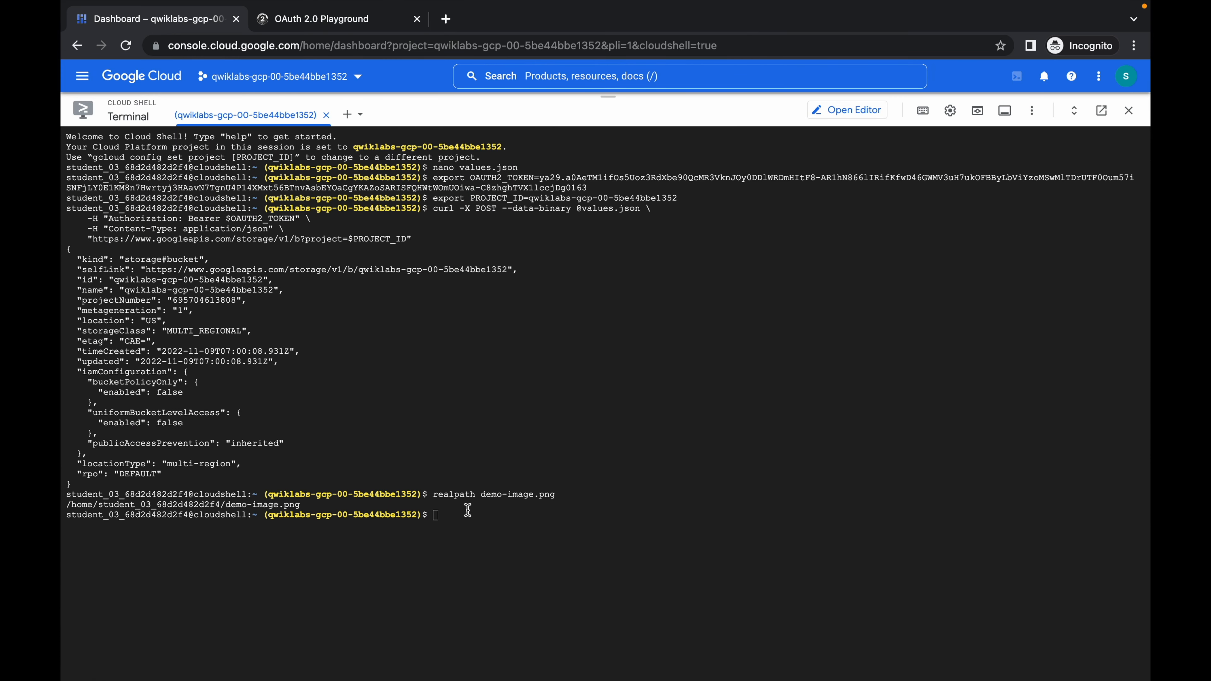
text(export OBJECT=)
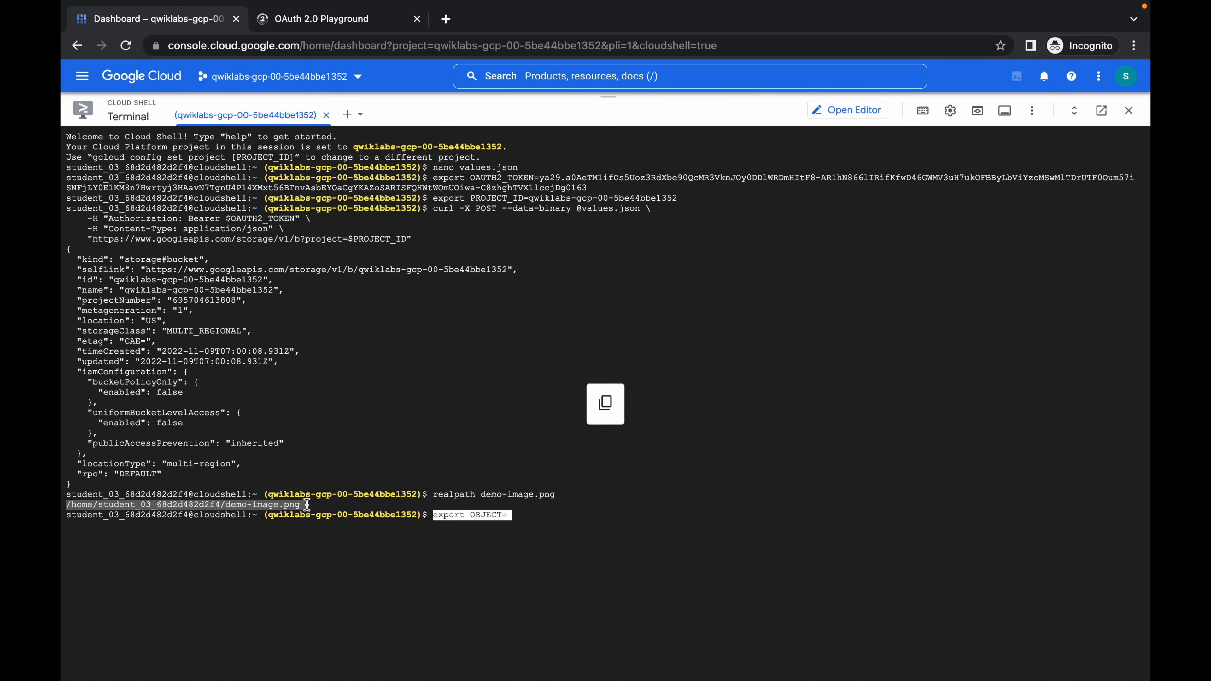
text(/home/student_03_68d2d482d2f4/demo-image.png)
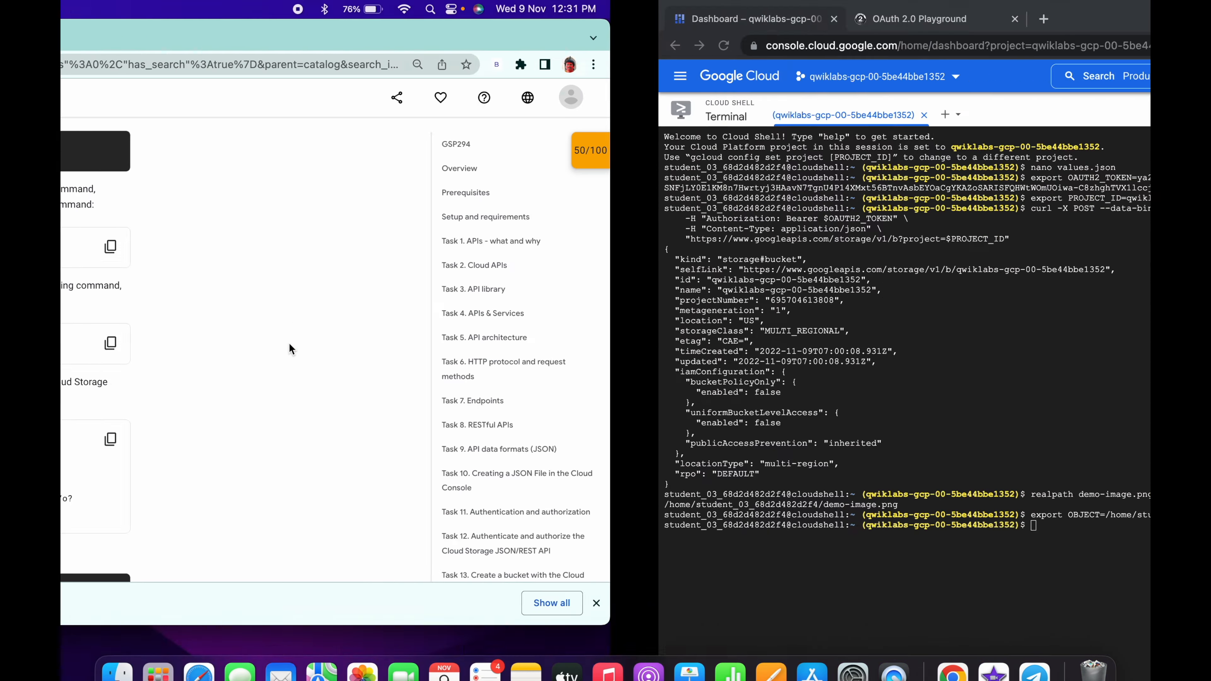
text(export BUCKET_NAME=)
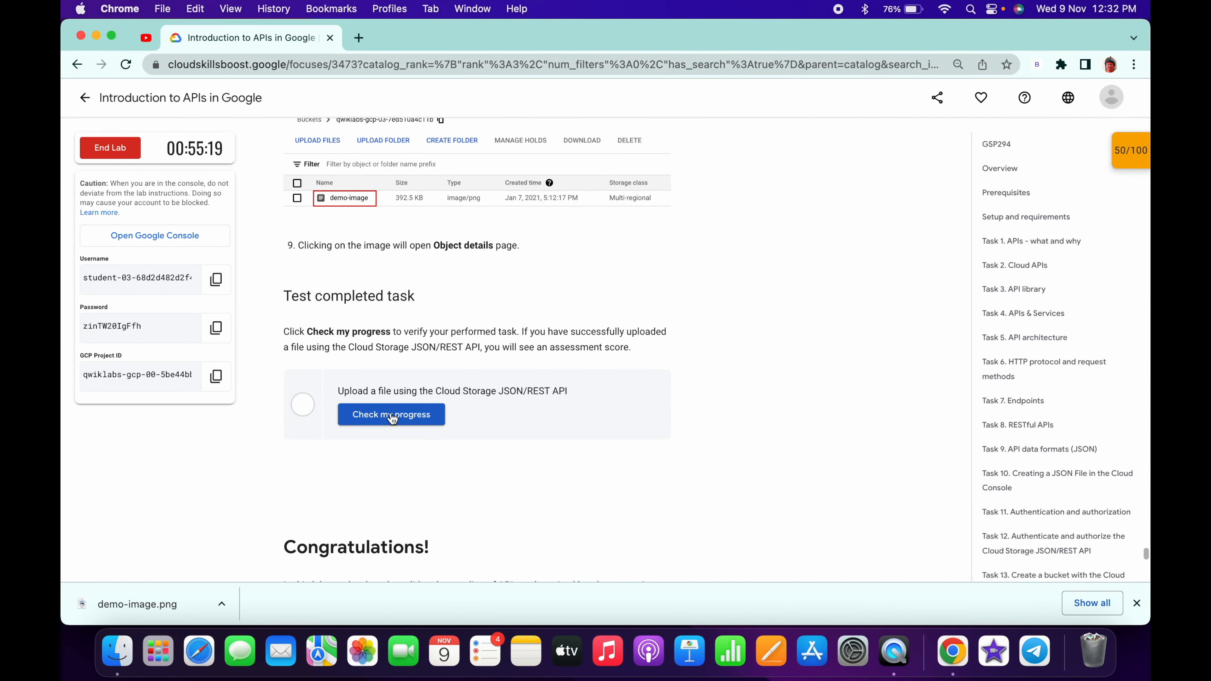
- Verify the upload-file task and refresh the lab score to 100/100
click(391, 415)
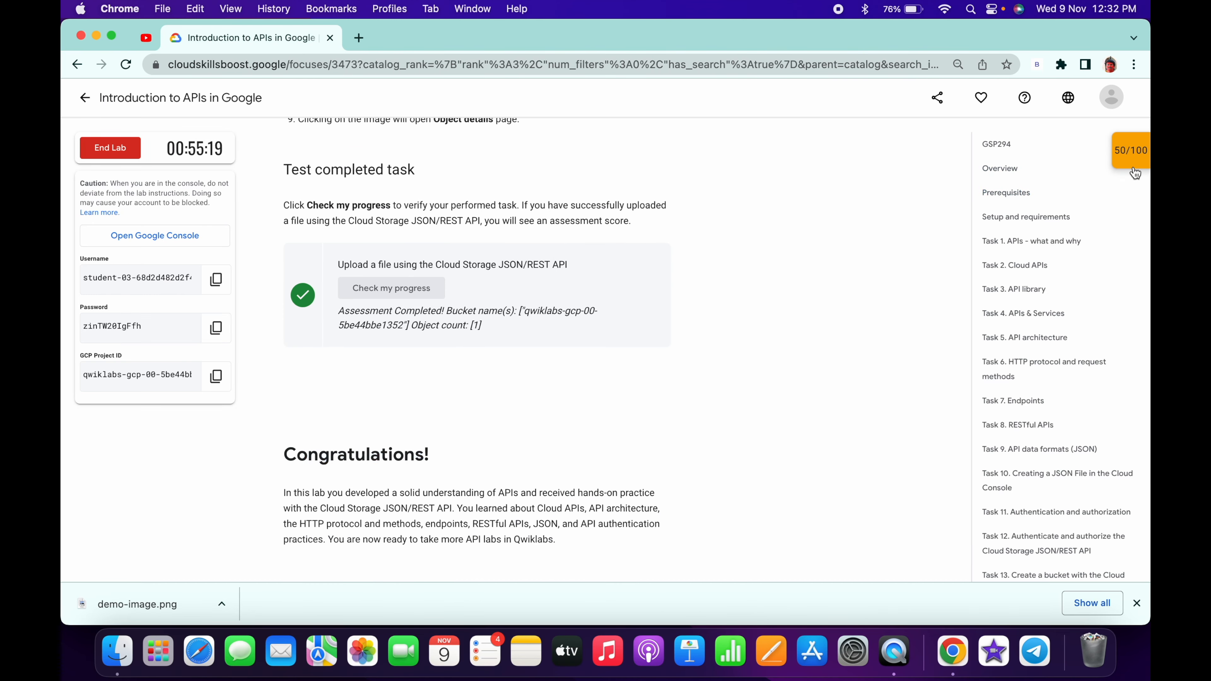
click(1130, 150)
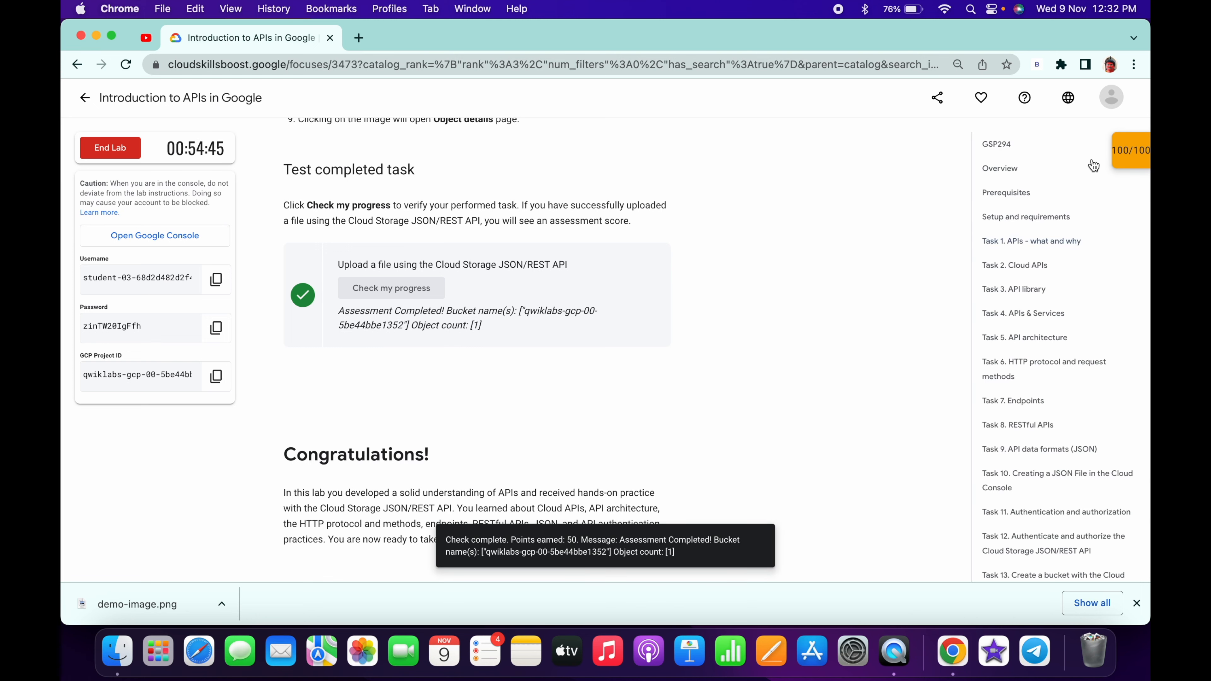
scroll(down, 3)
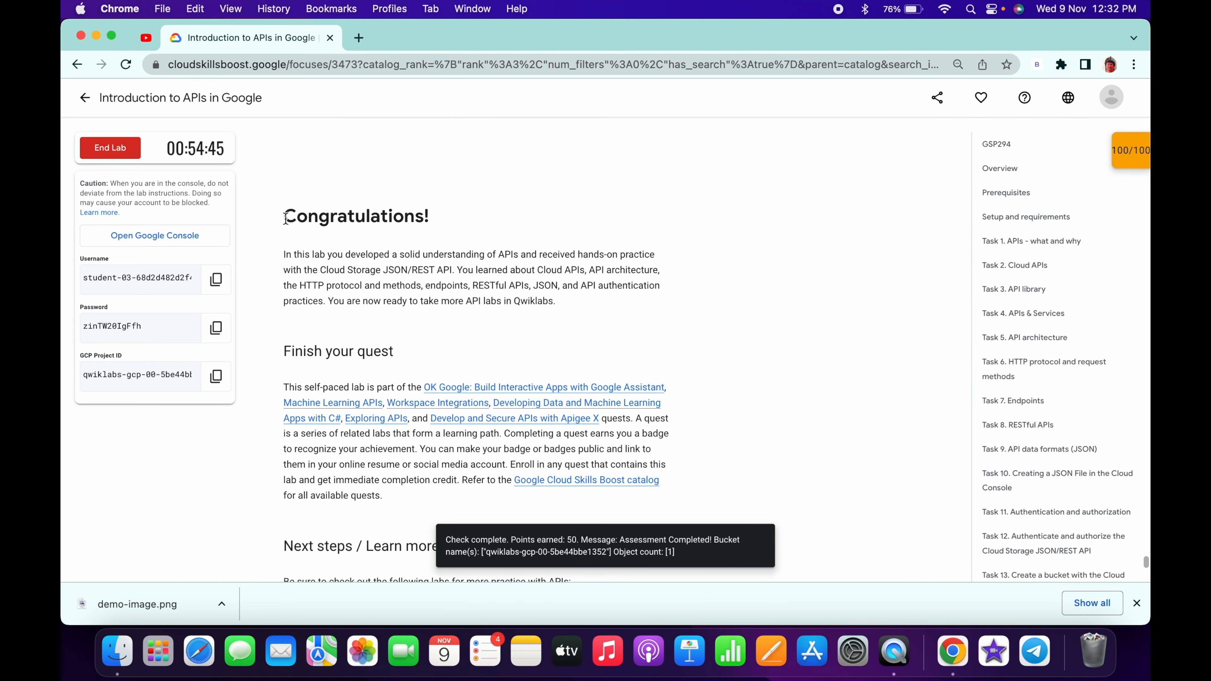